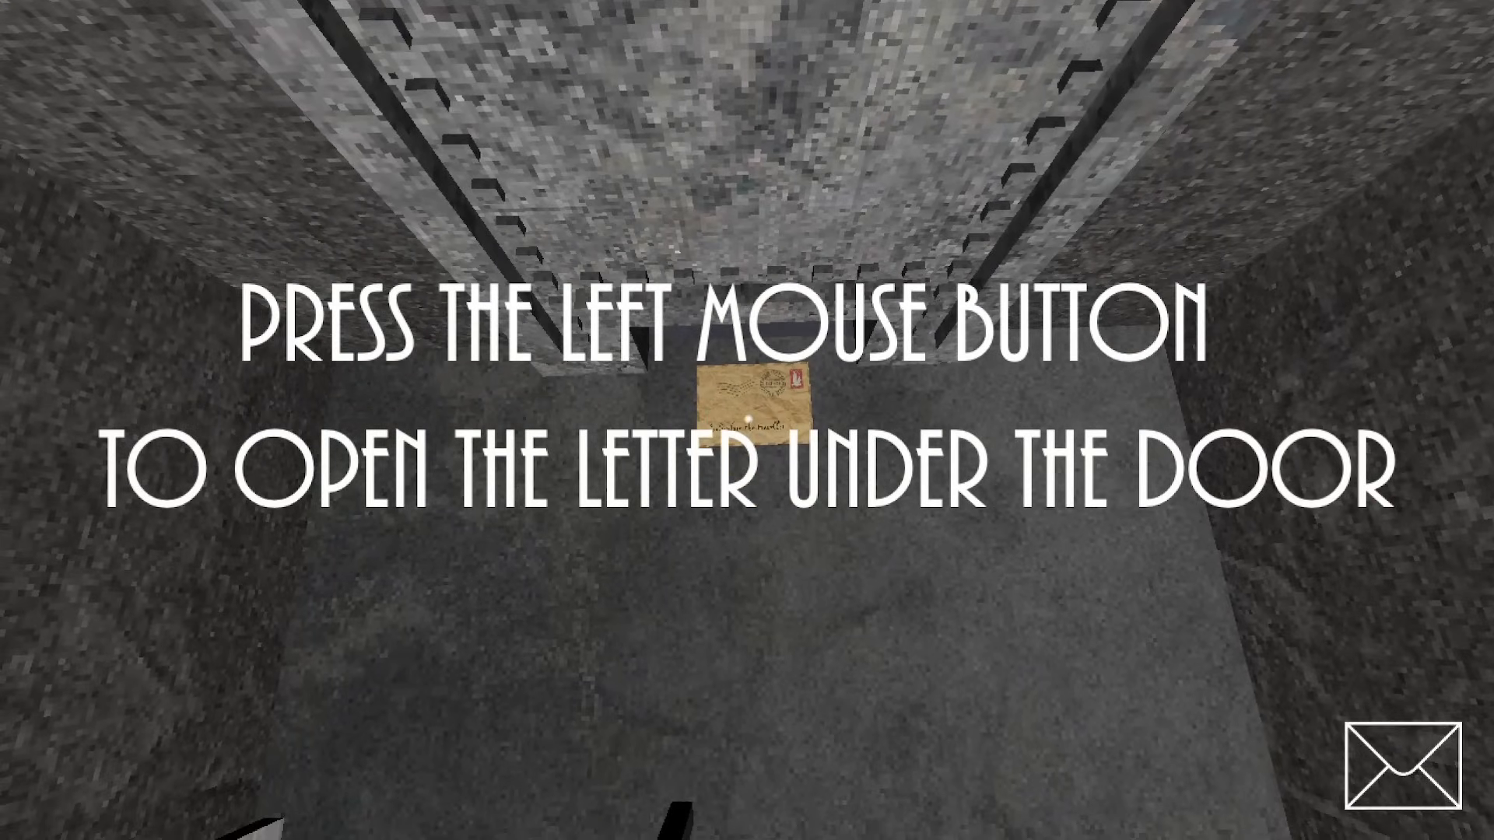
Open the first letter and the top-secret letter under the door, glancing toward the clock.
click(758, 400)
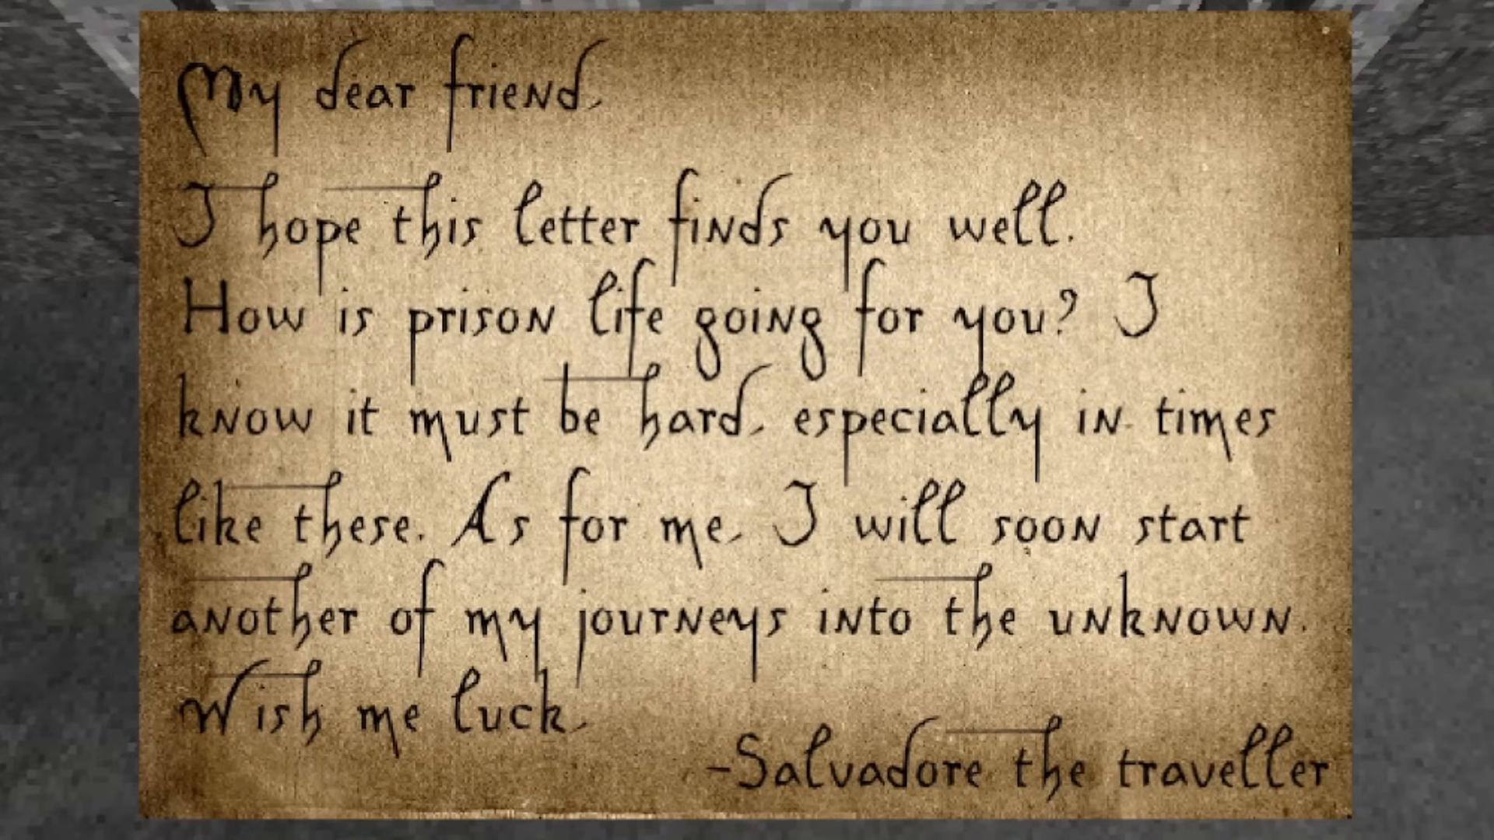
drag(467, 519, 1239, 614)
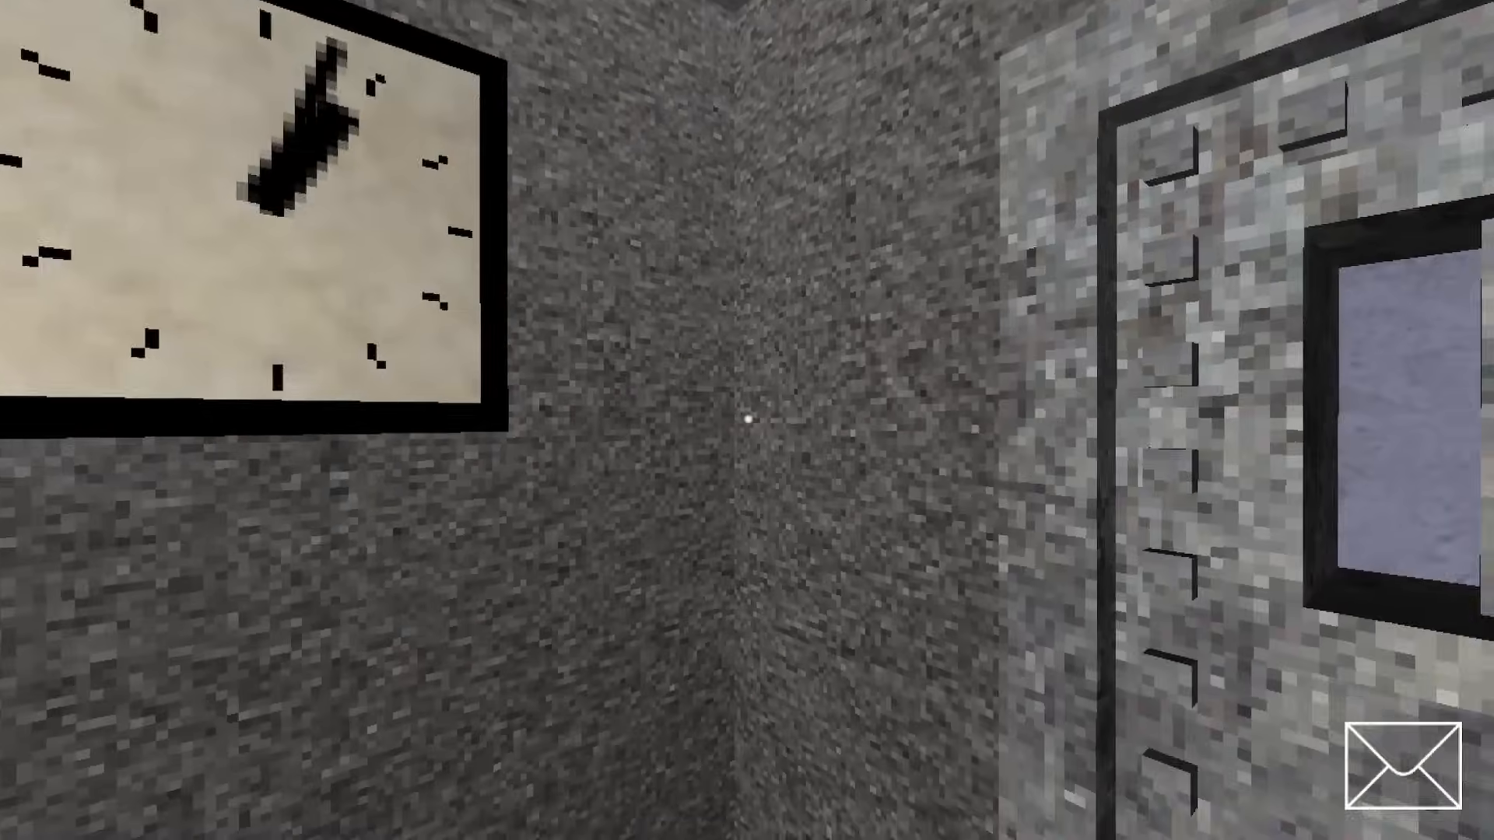
click(1397, 776)
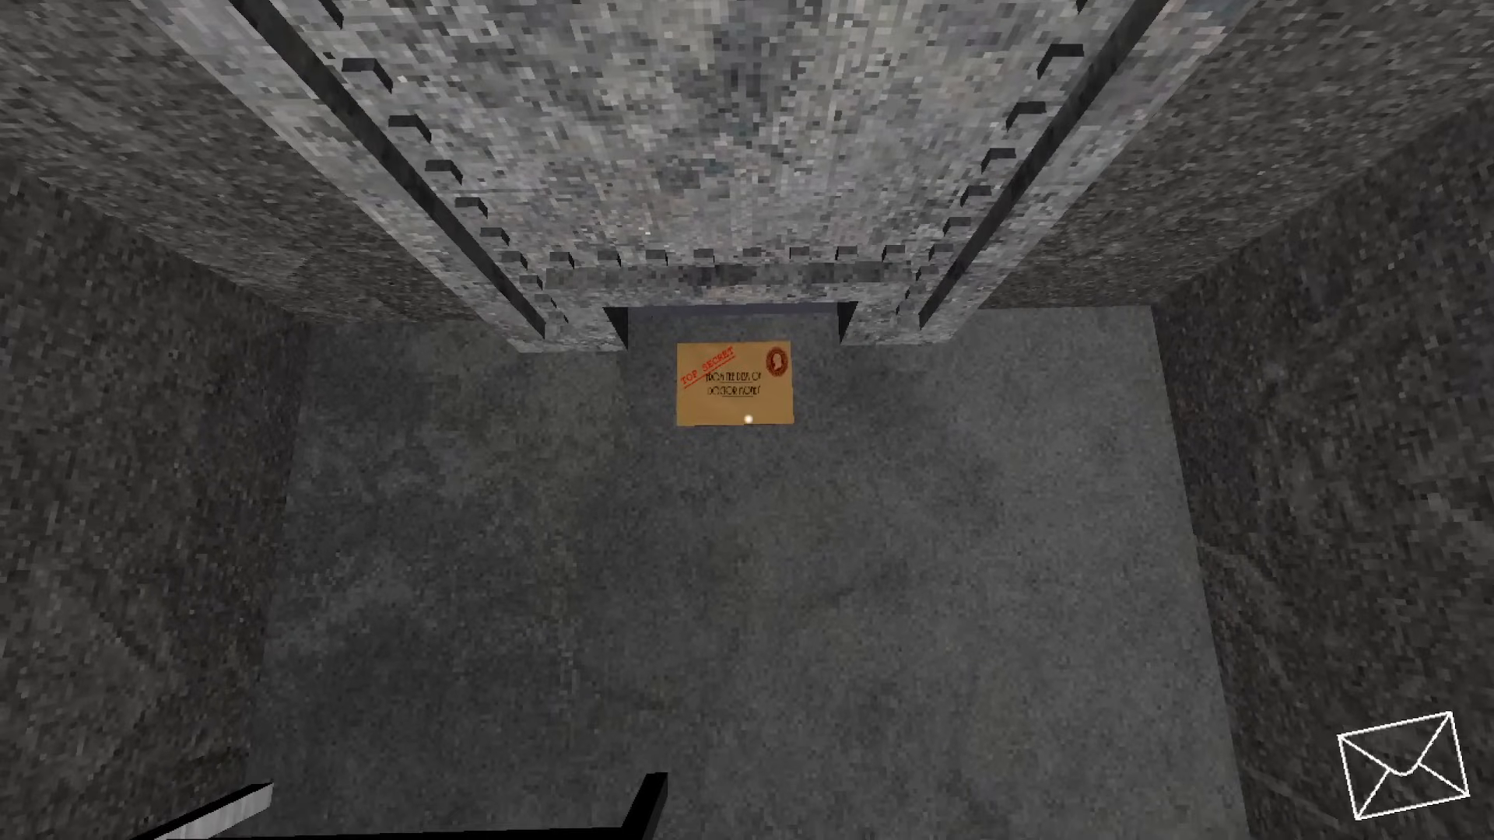
click(729, 391)
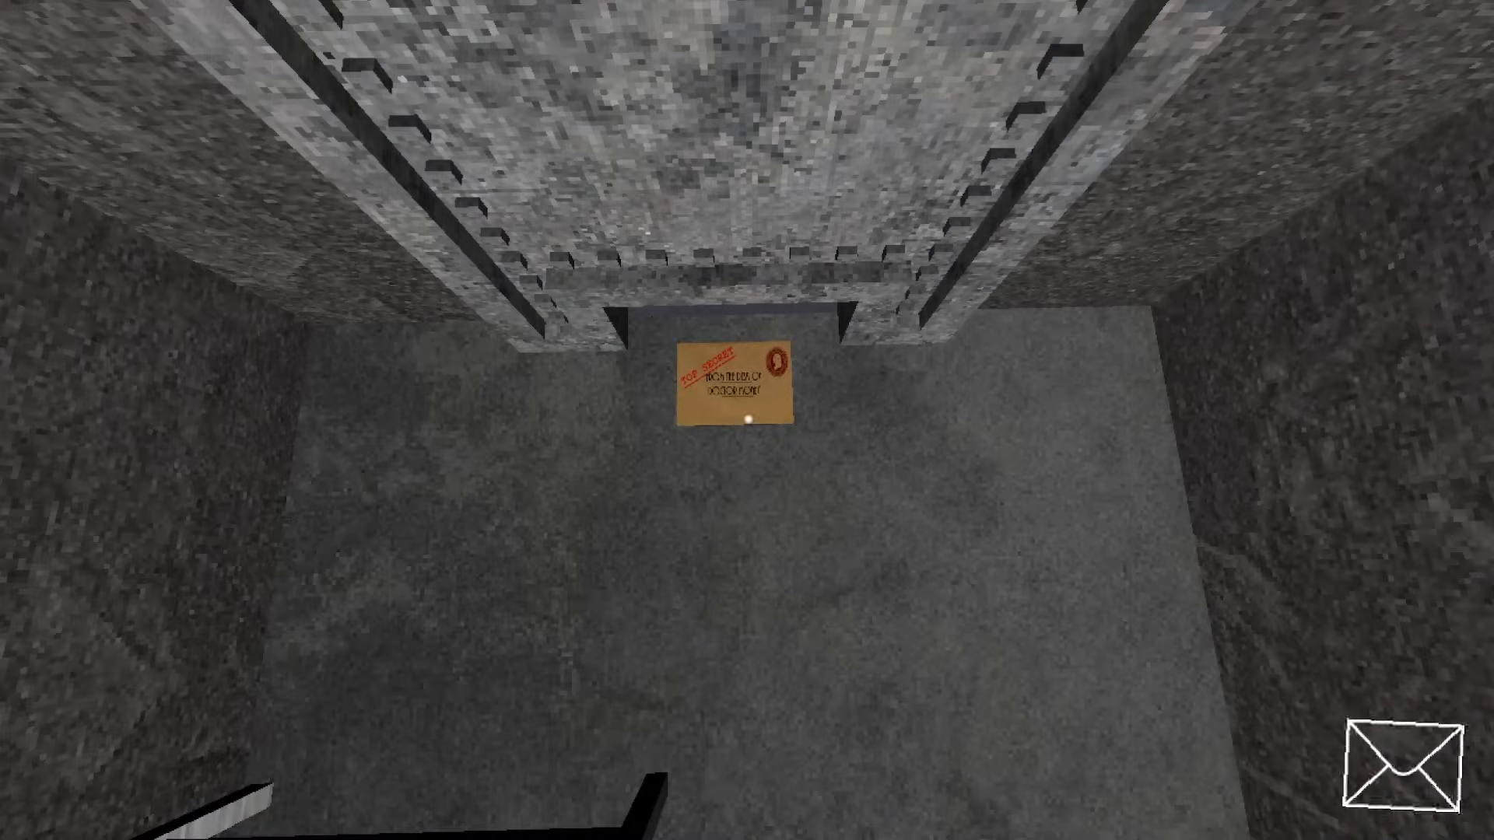
click(727, 385)
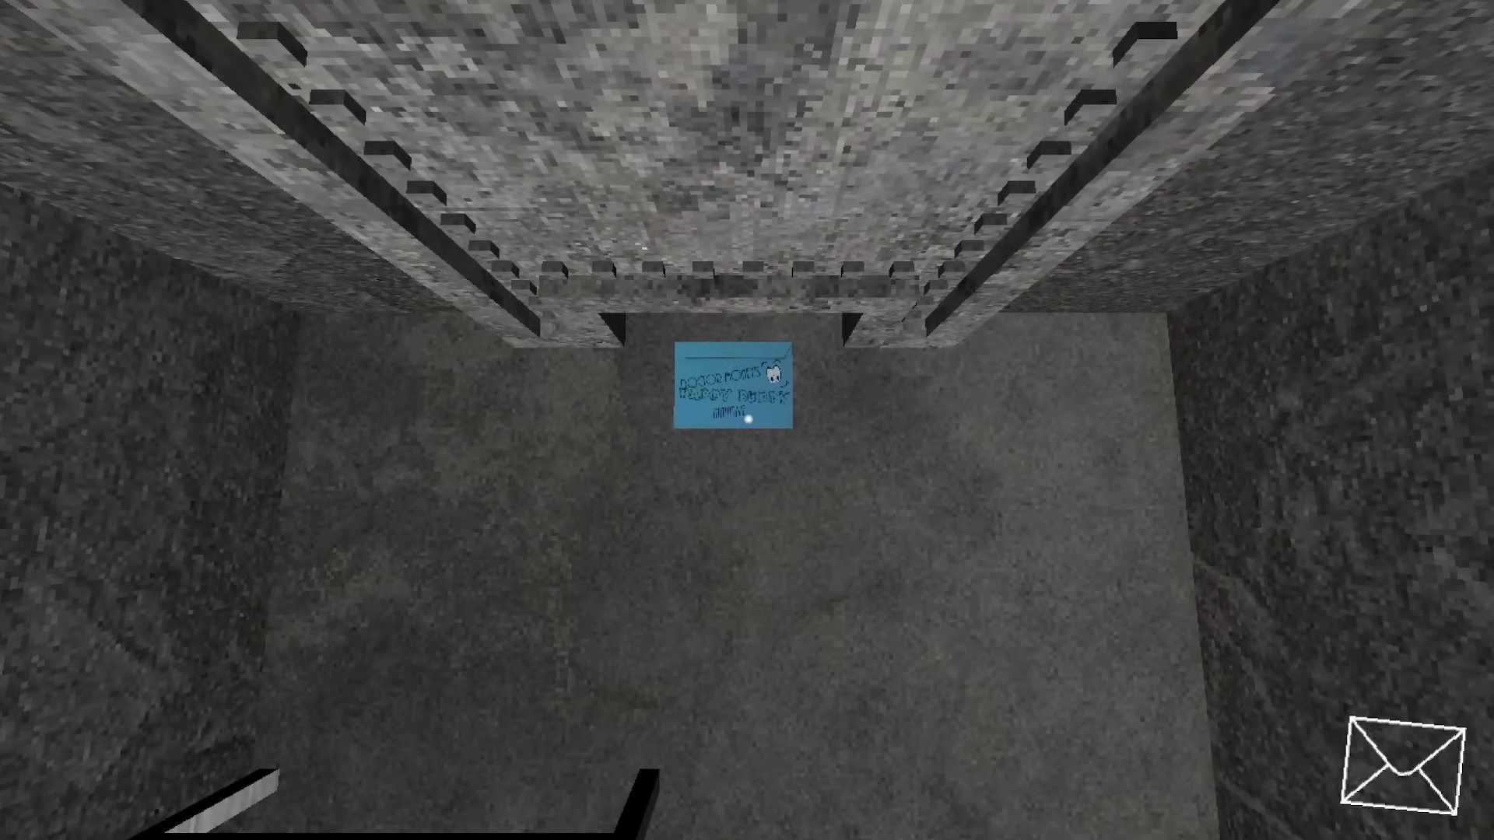
Open the blue card and the wax-sealed envelope under the door as the cell dims.
click(733, 399)
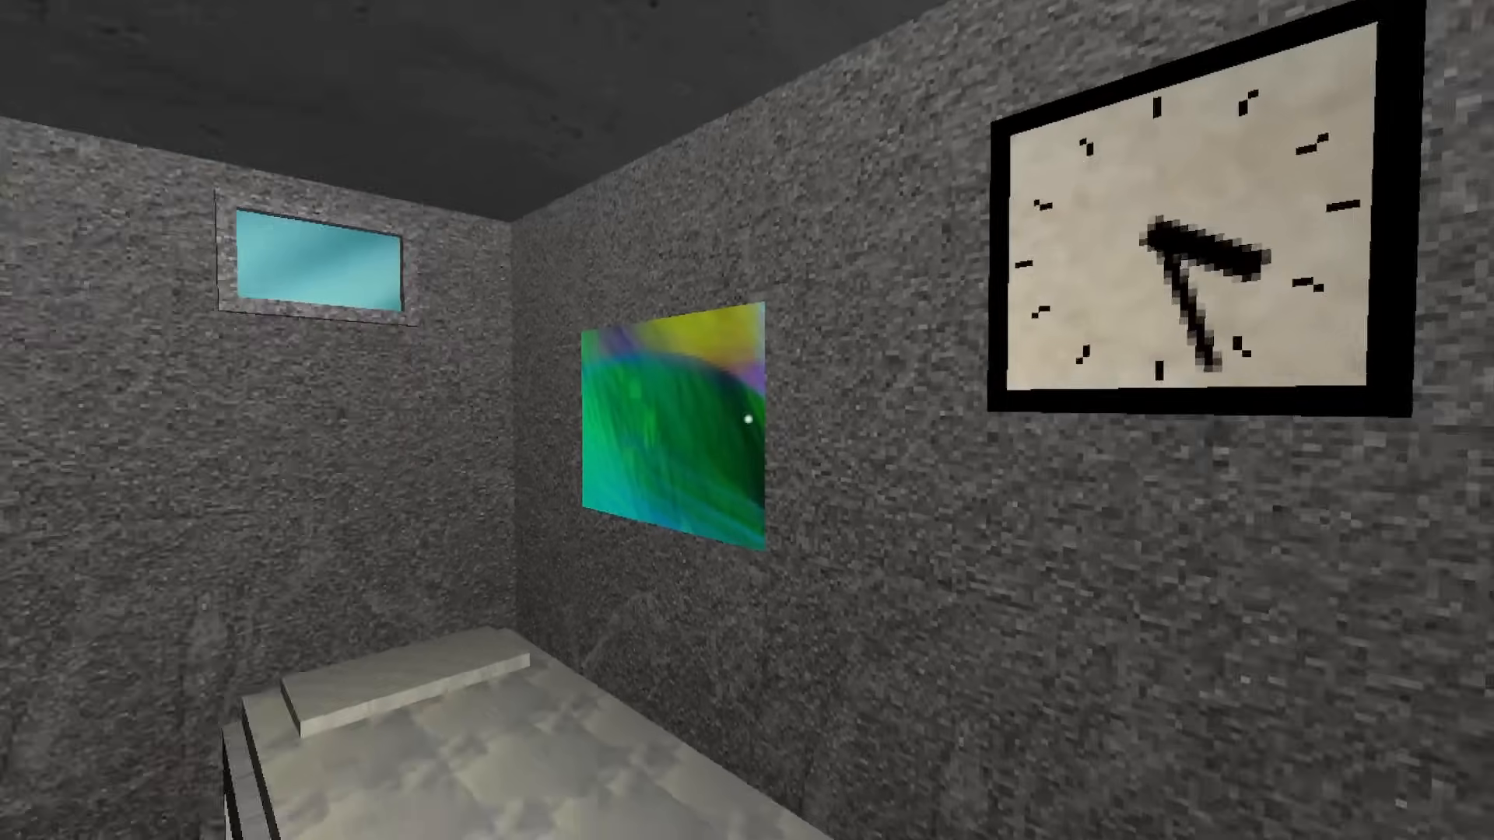
mouse_move(744, 422)
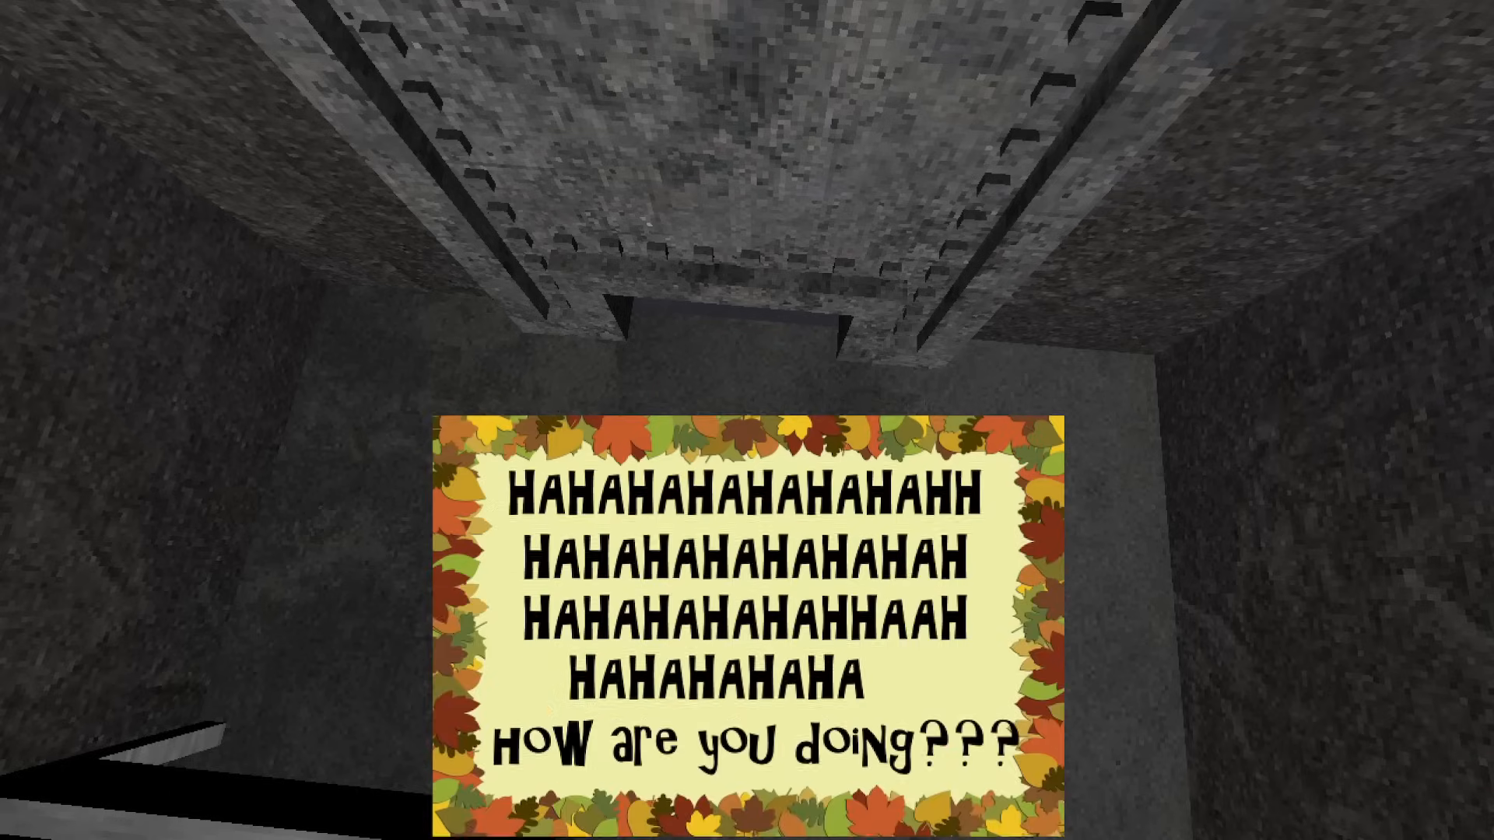
mouse_move(747, 418)
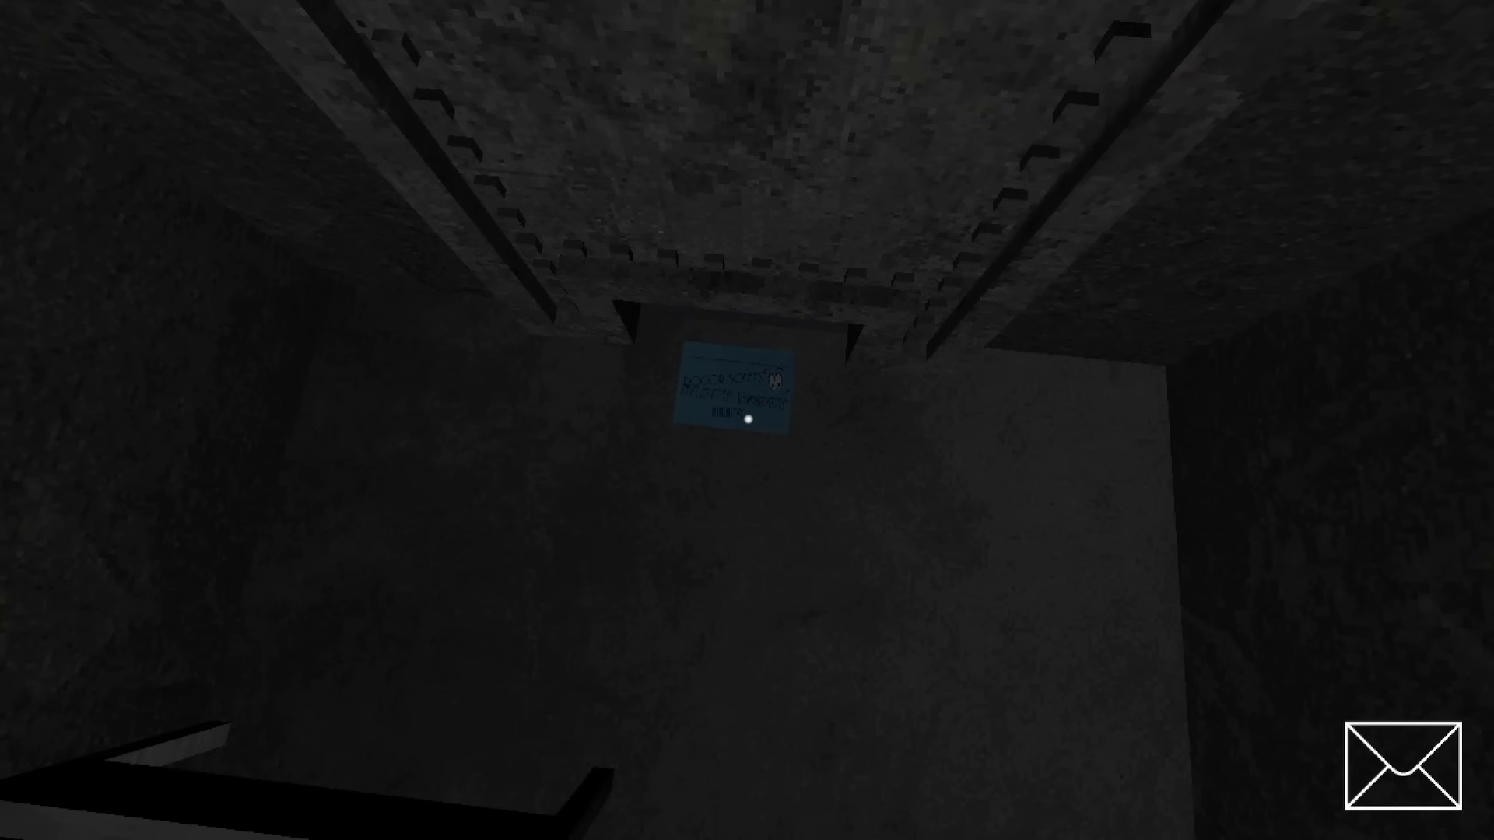
click(746, 394)
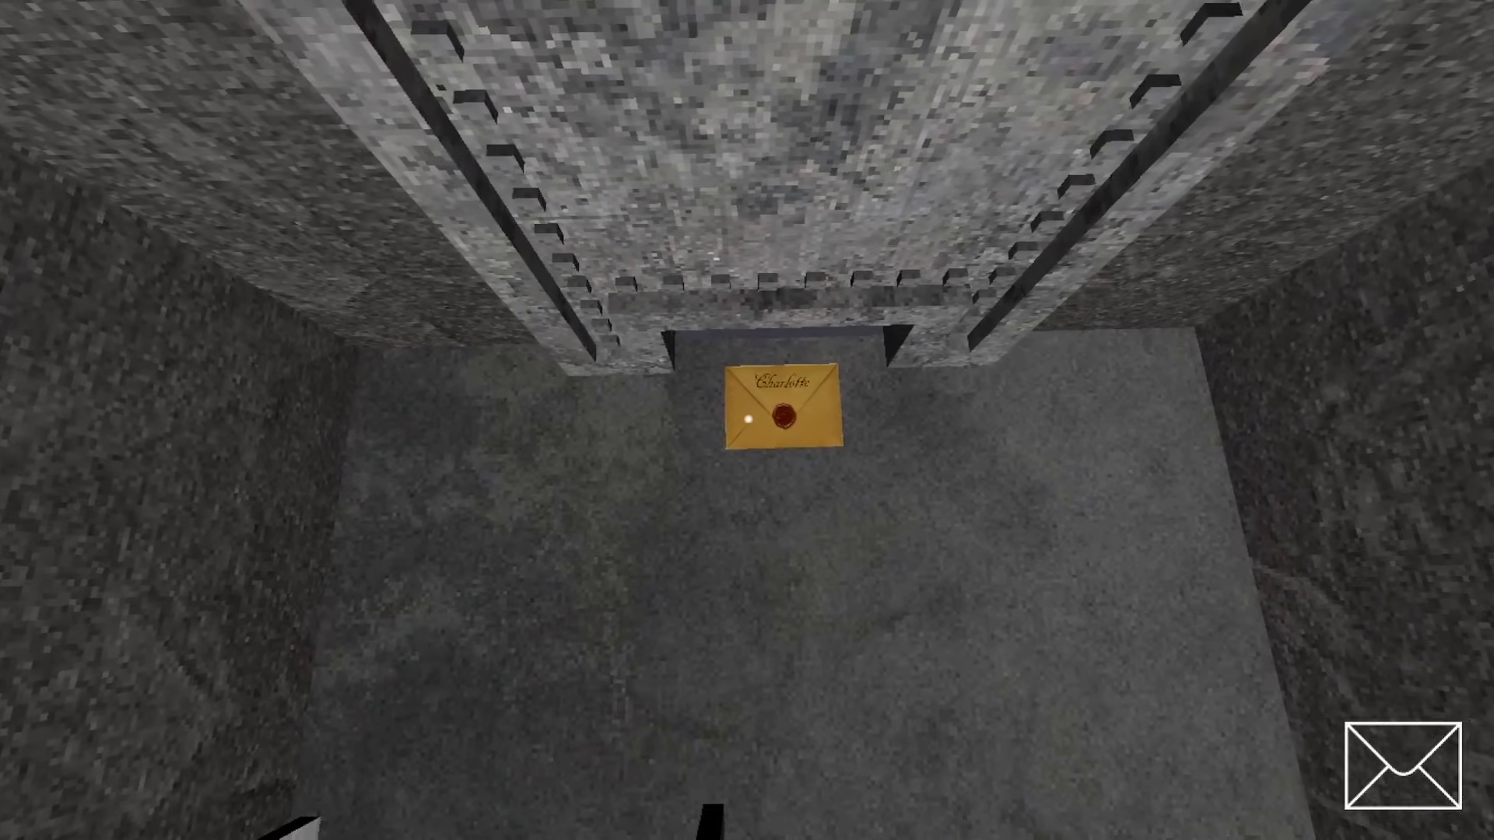
click(783, 417)
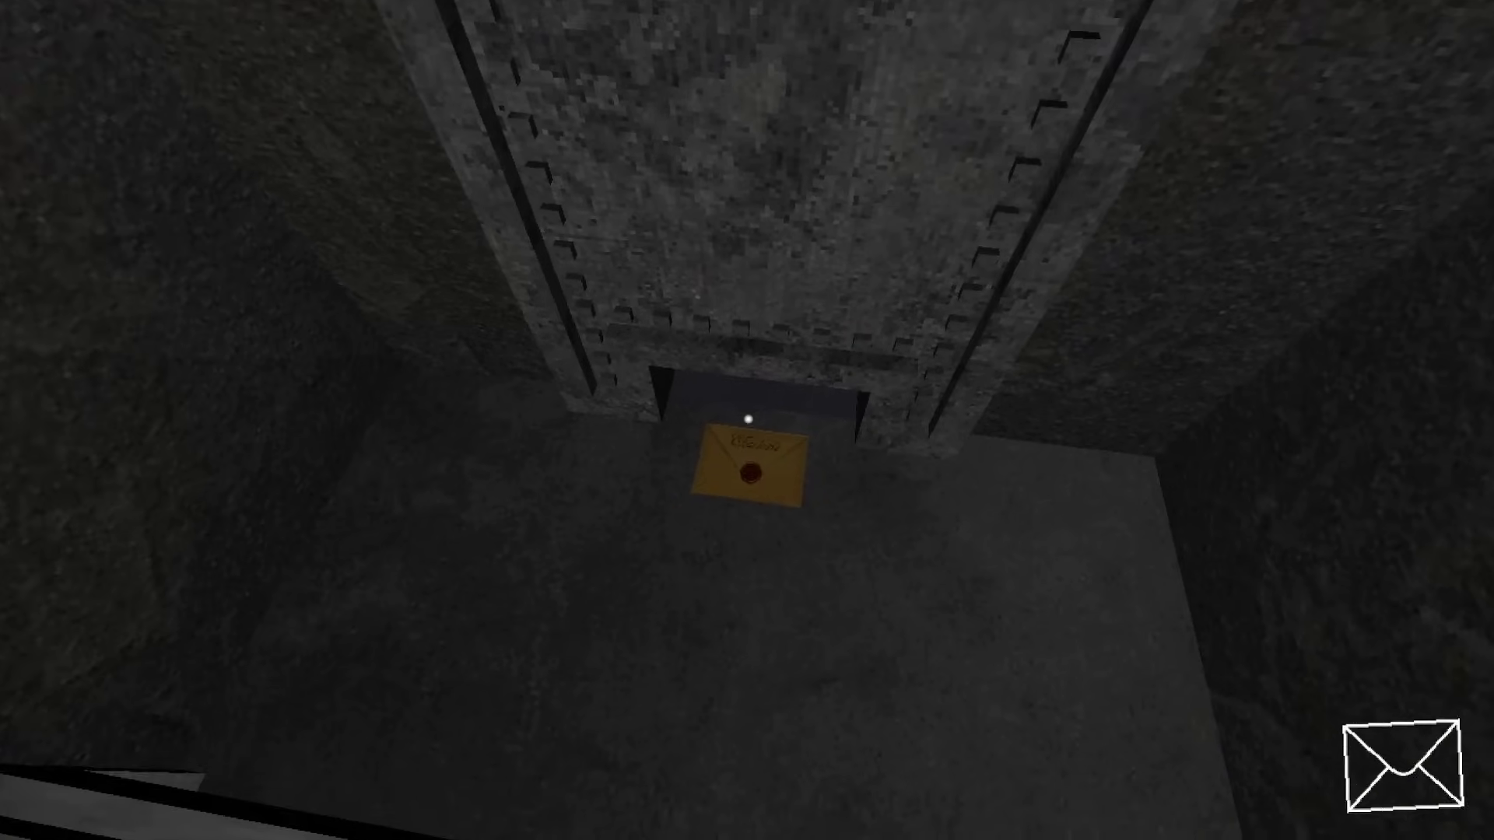
click(751, 473)
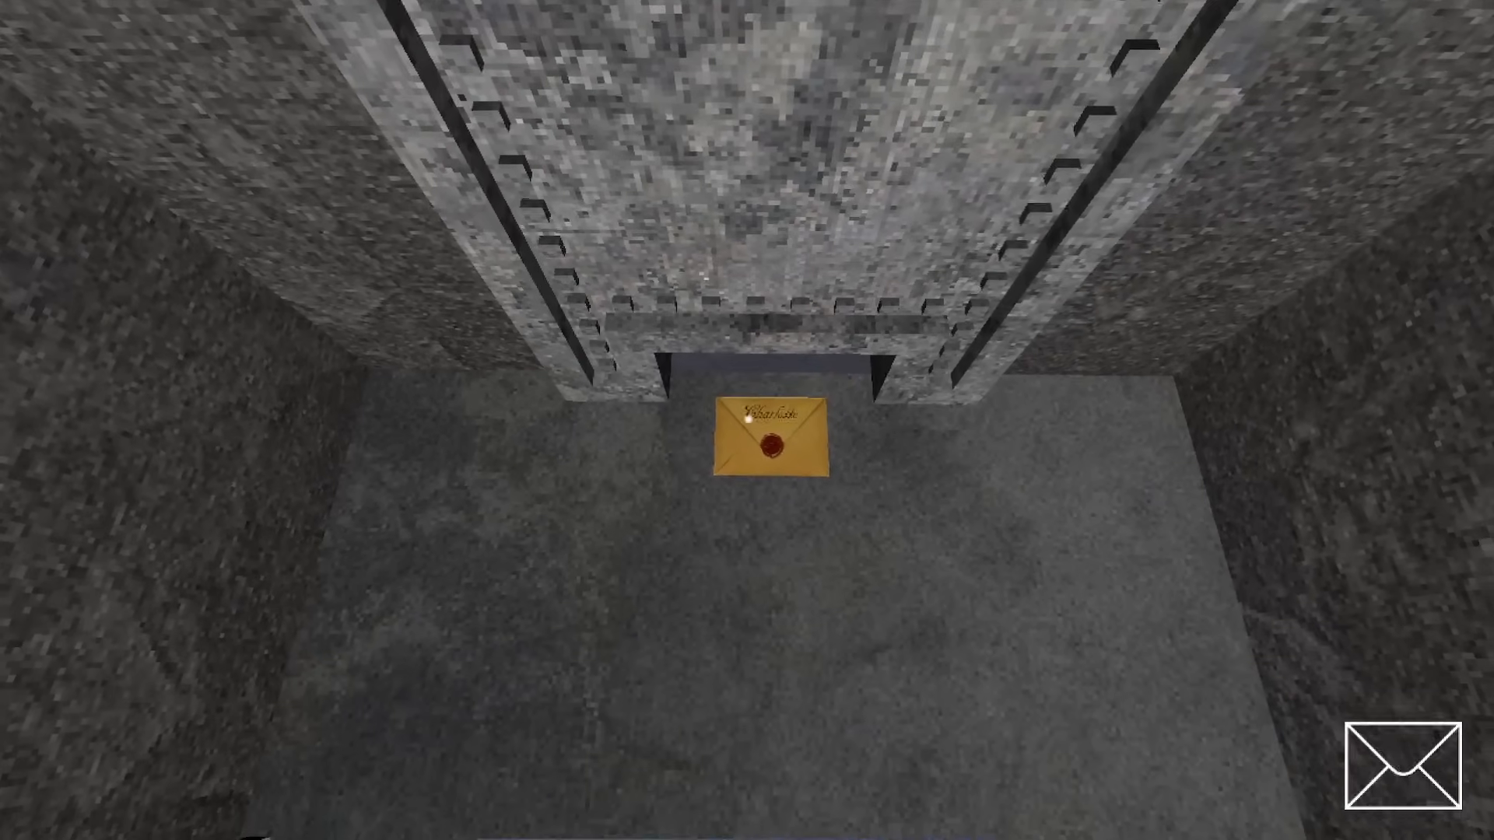
Pick up the sealed envelope and the new letters lying beside the door.
click(767, 447)
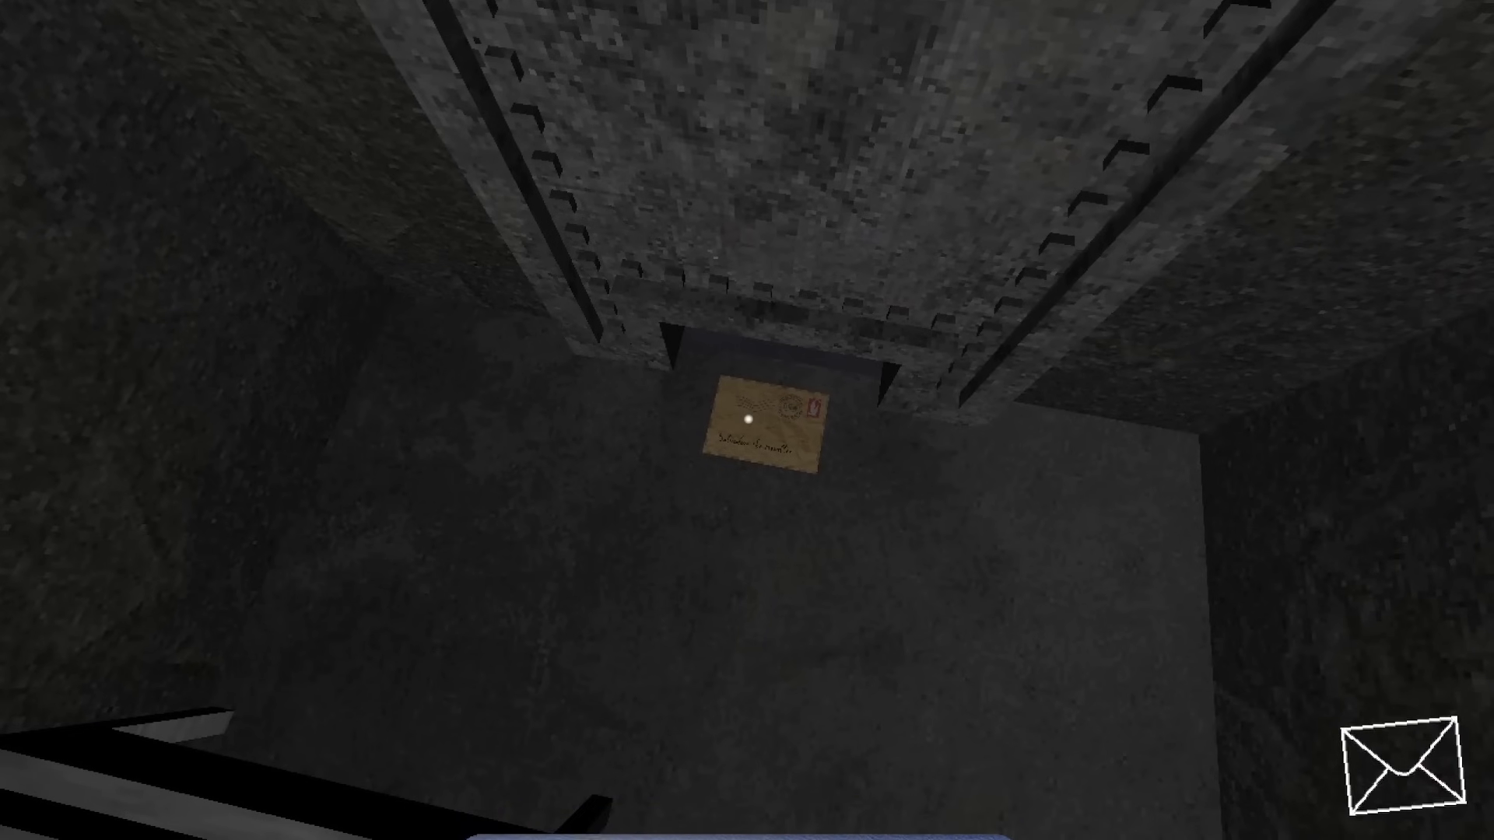
click(750, 423)
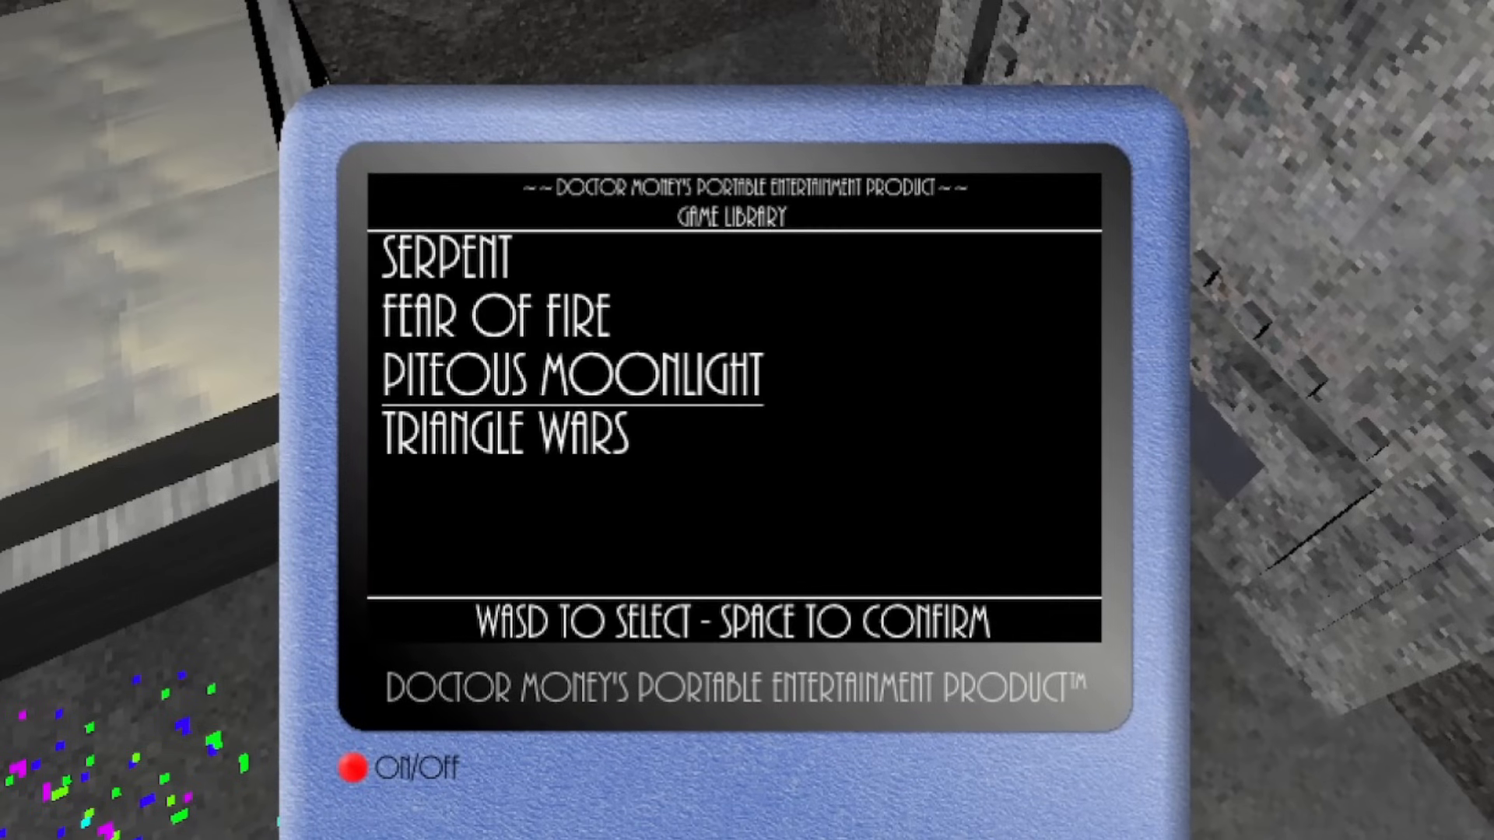
key(space)
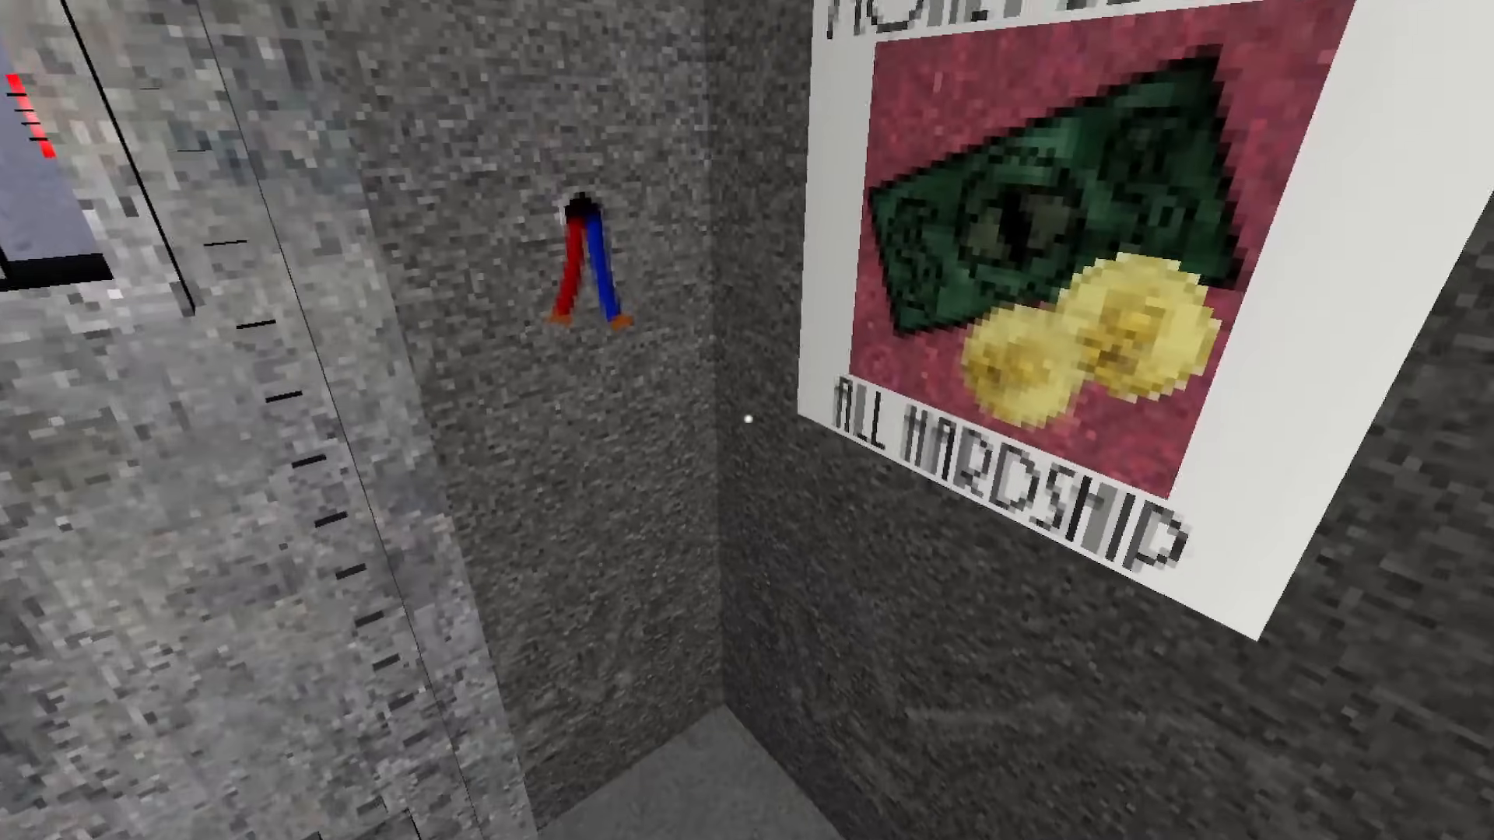
mouse_move(747, 420)
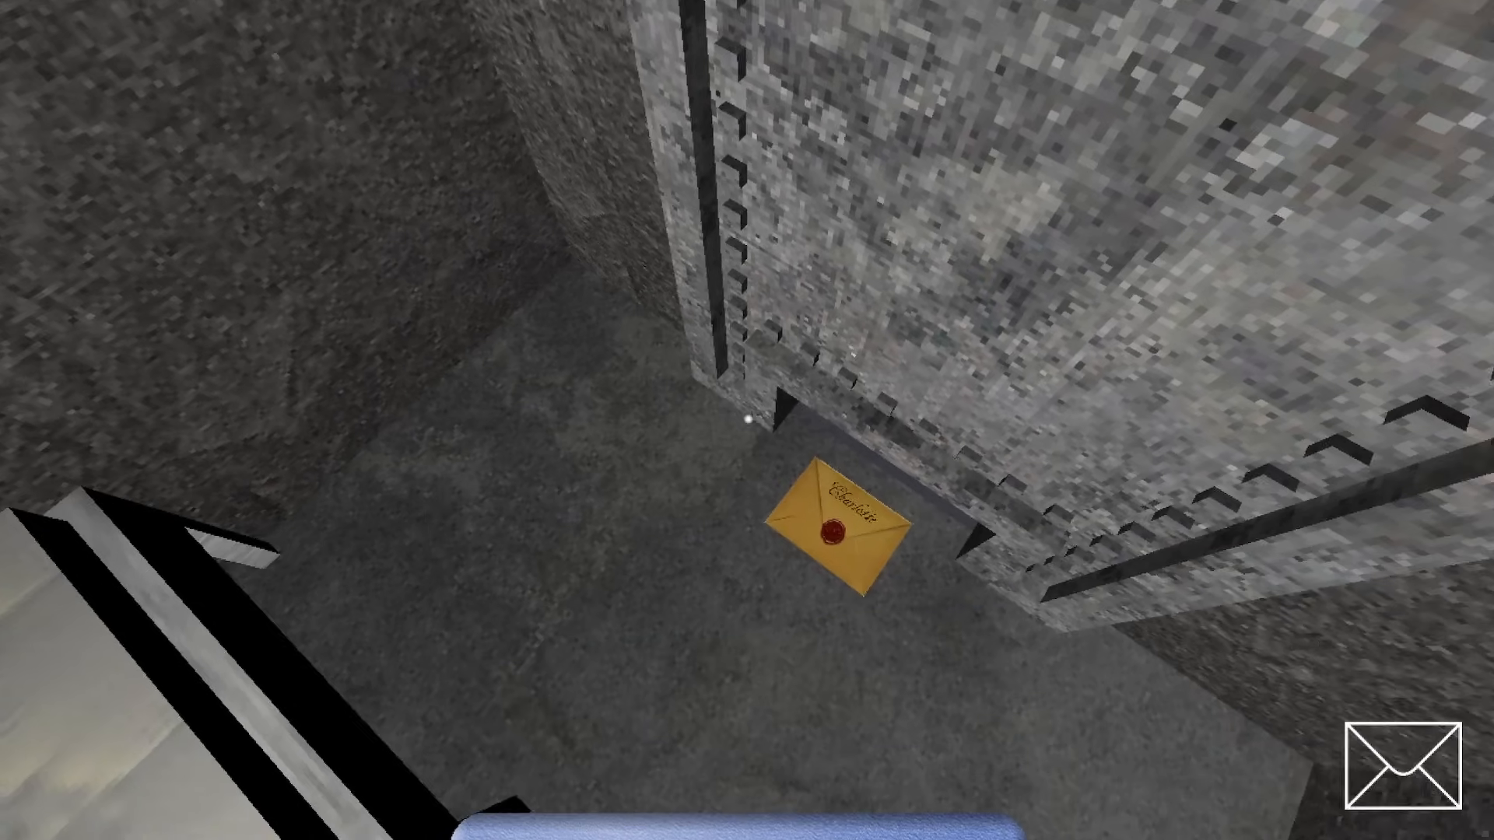
click(832, 528)
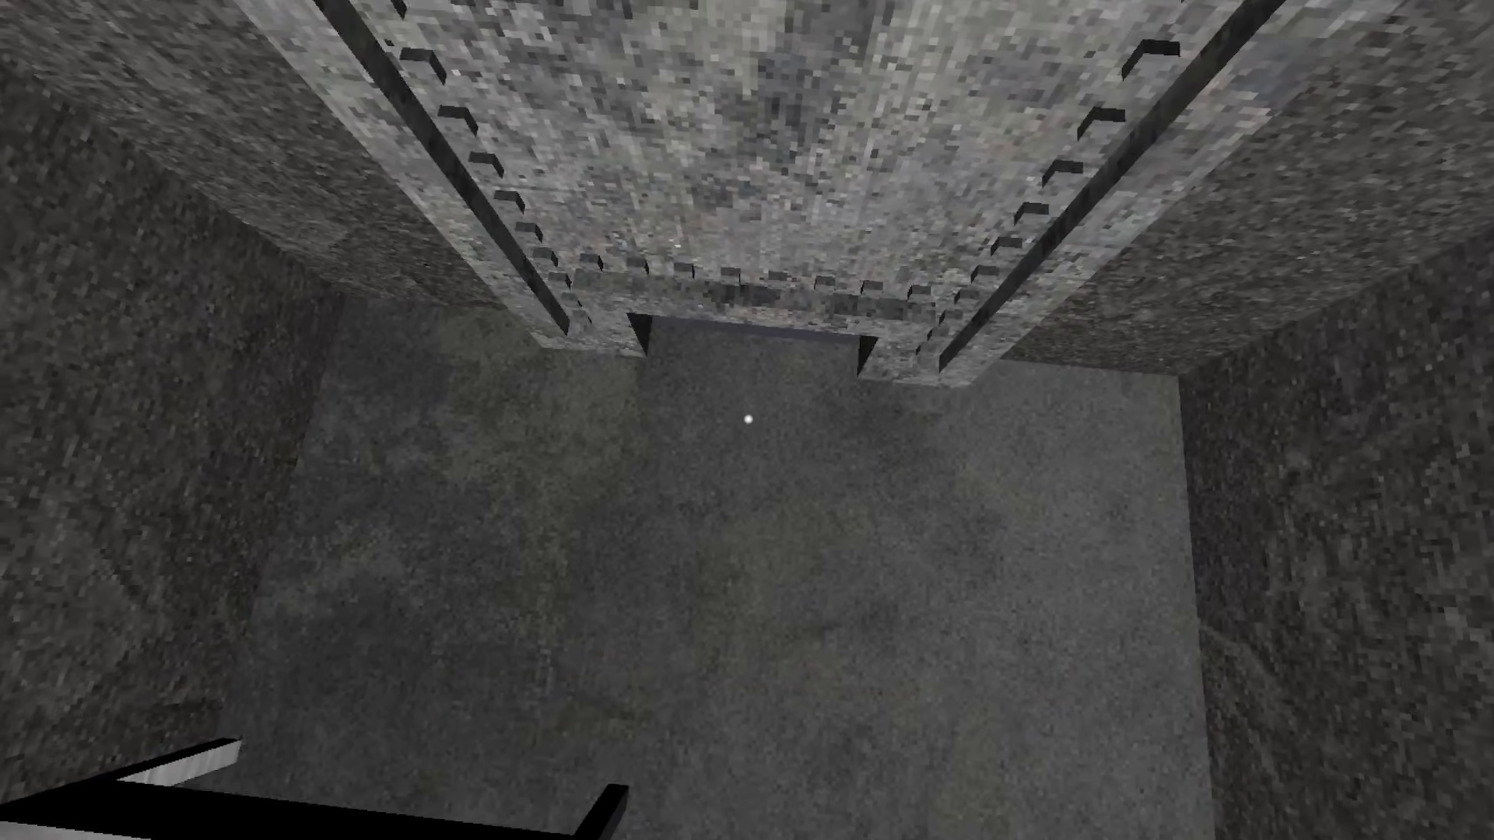
mouse_move(747, 420)
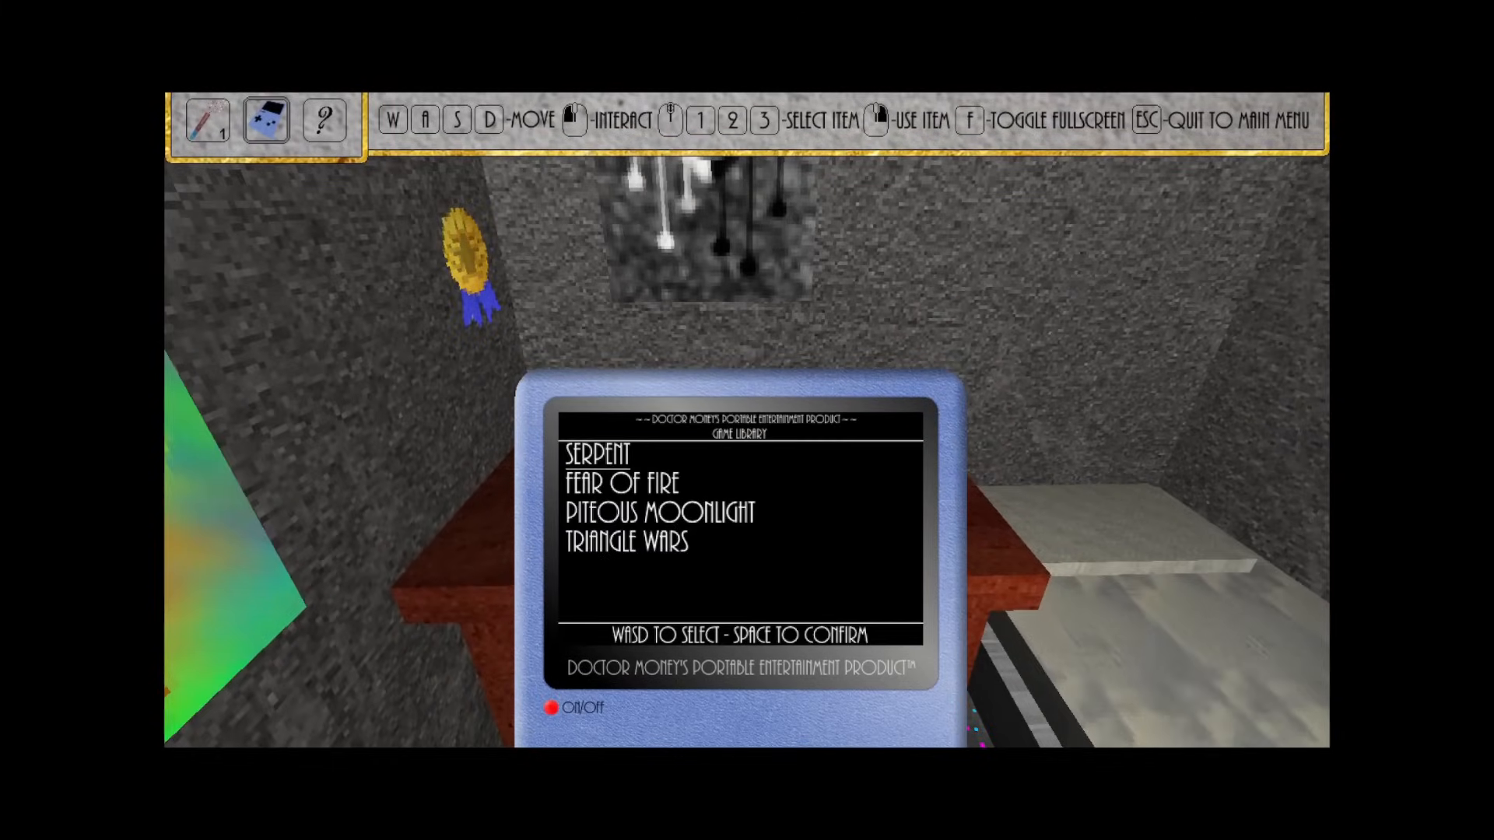
key(space)
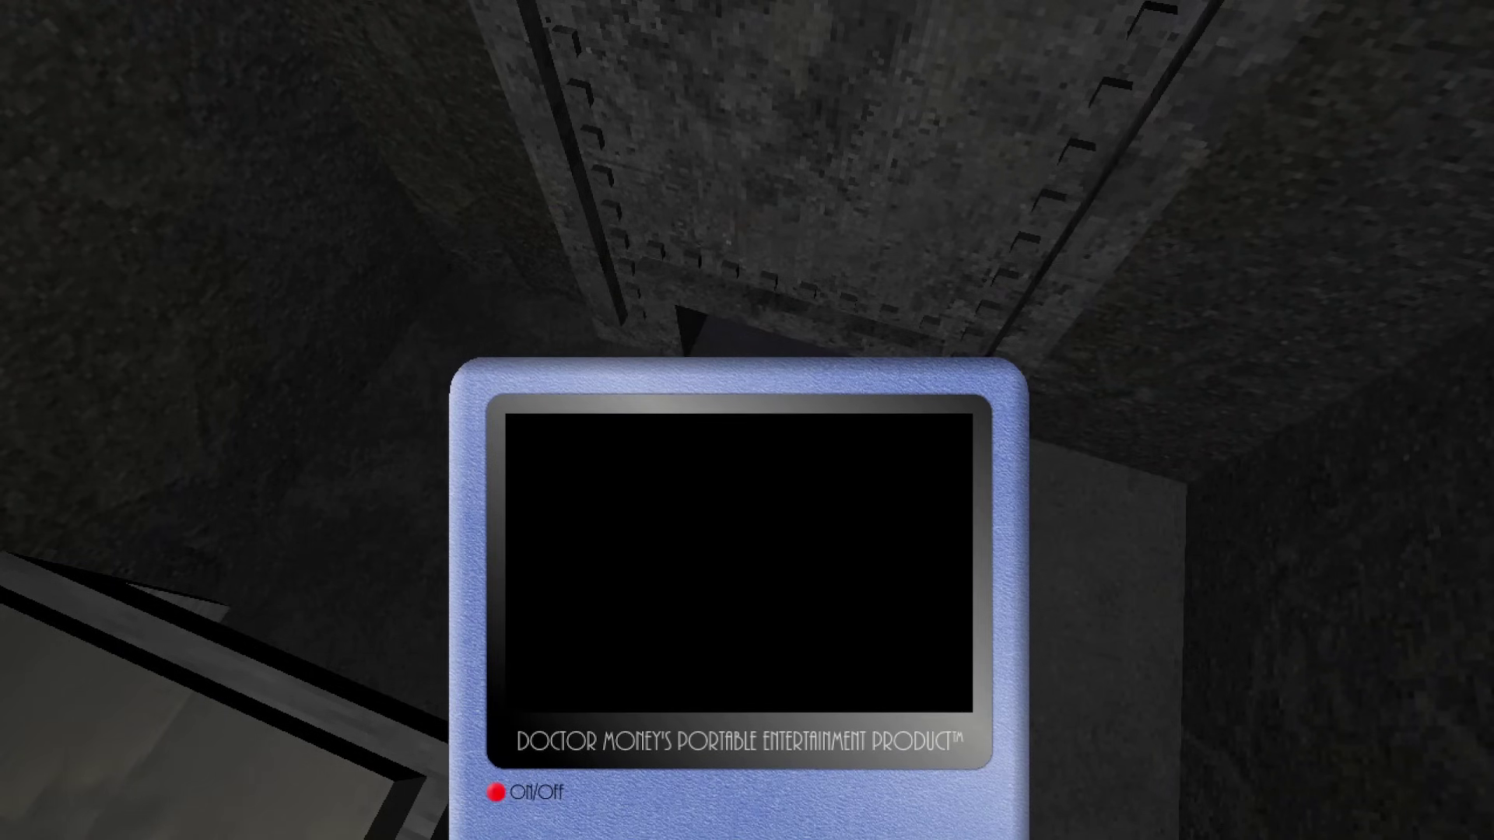
Collect the sealed letter from the floor and open it.
click(495, 811)
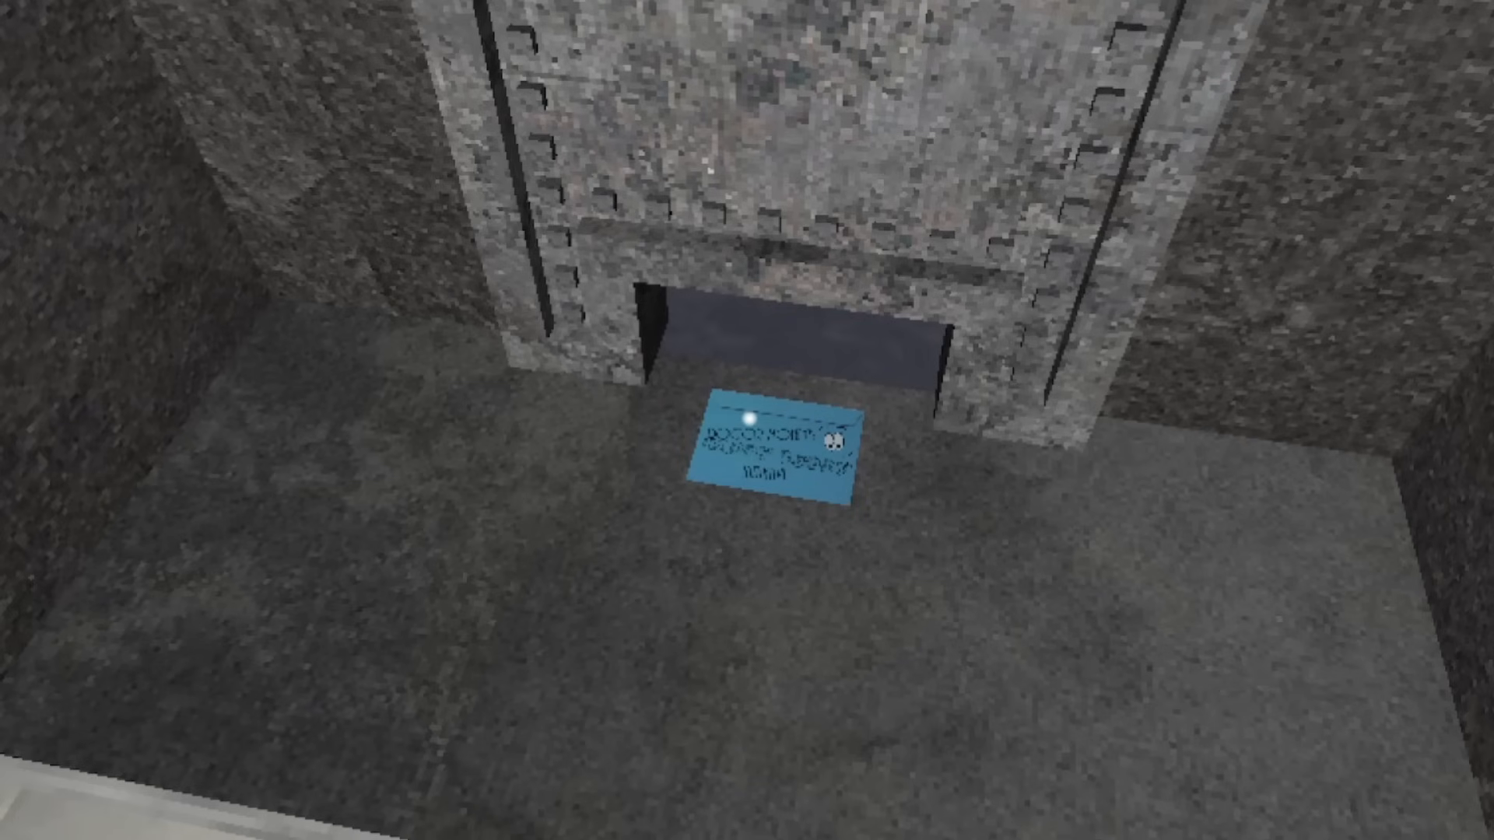
click(779, 452)
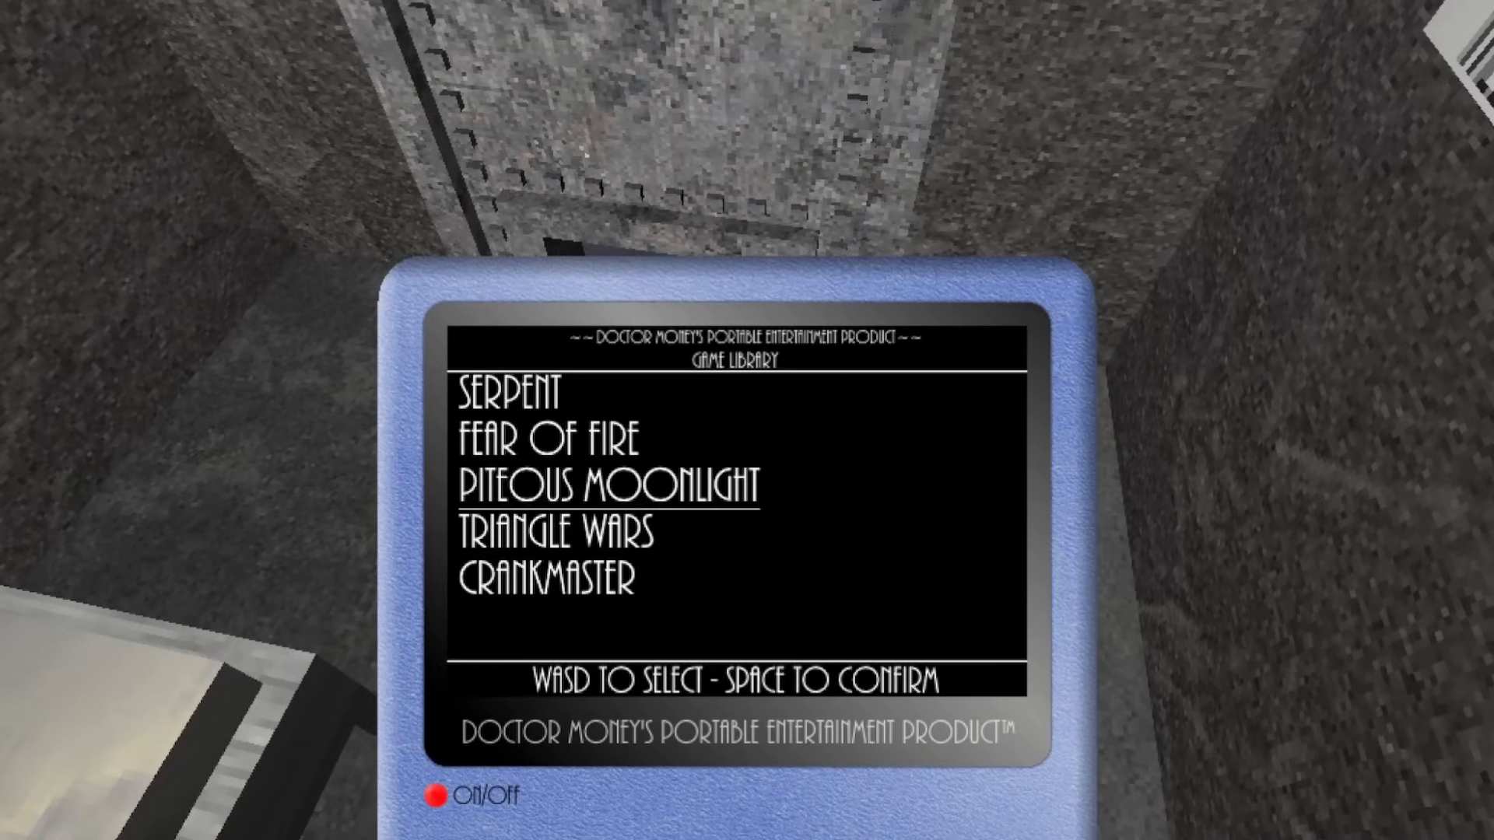
key(space)
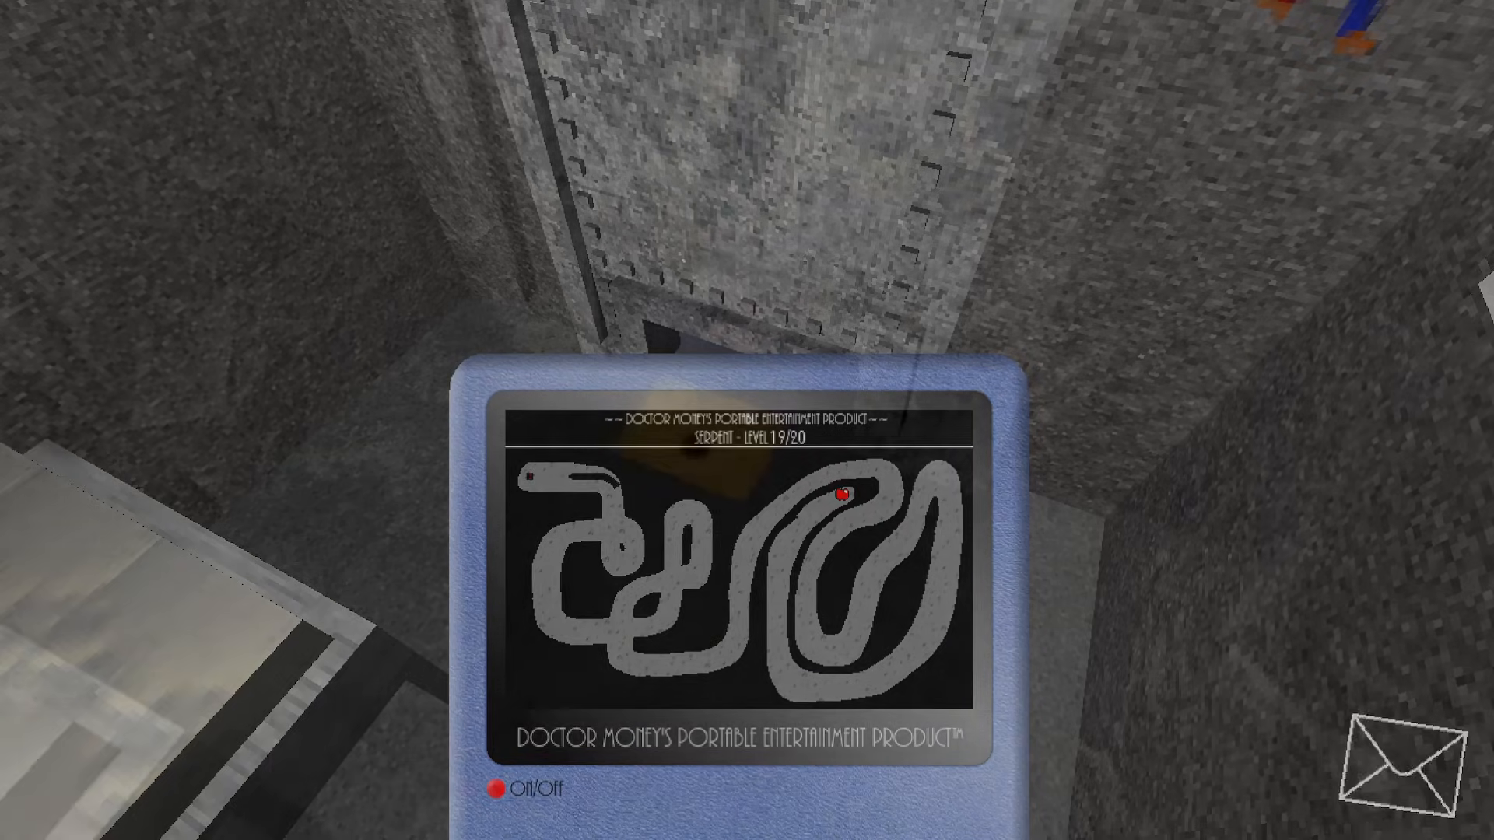
click(1395, 768)
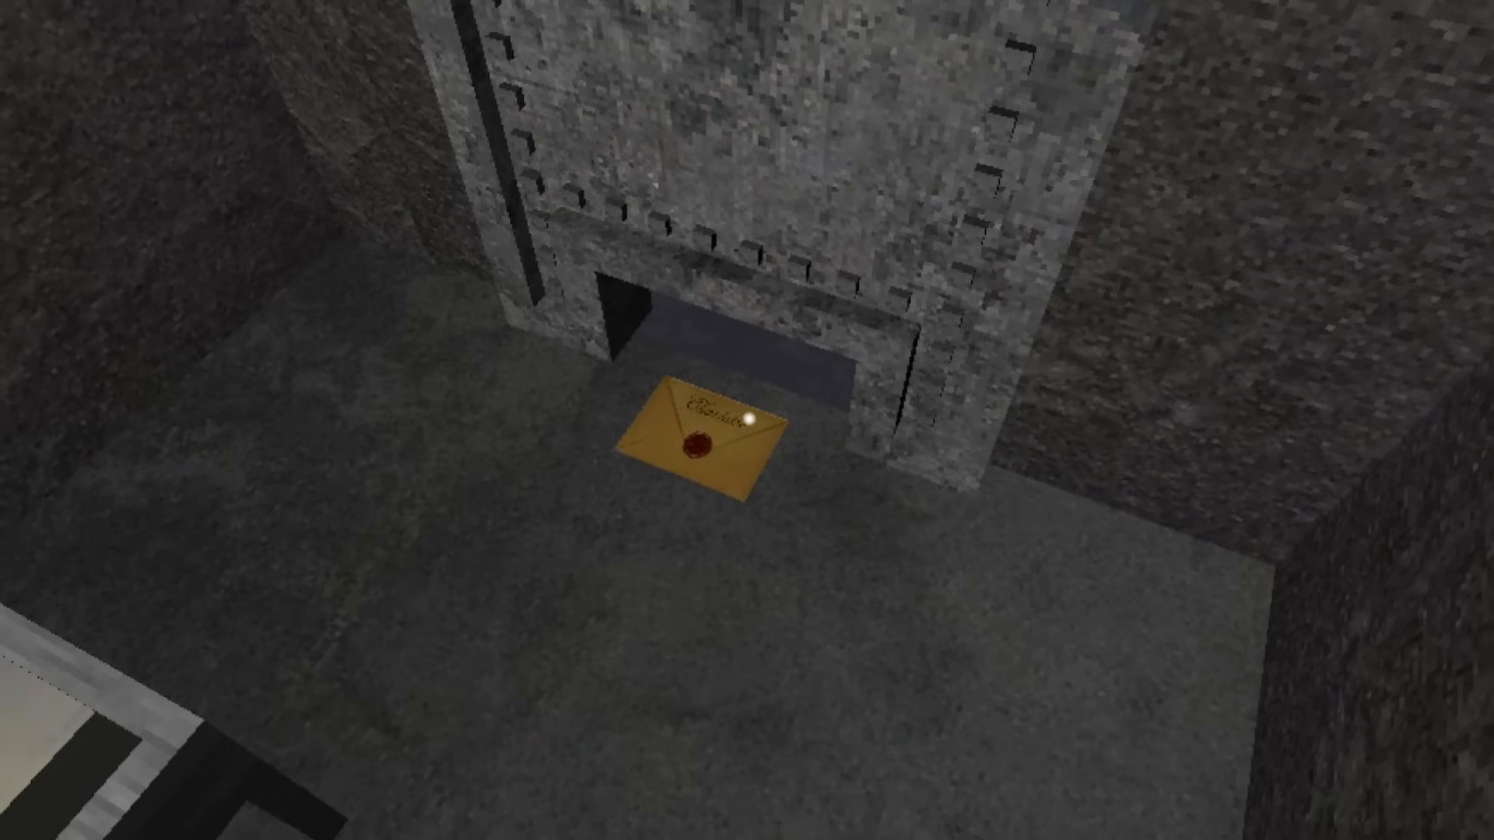
click(695, 441)
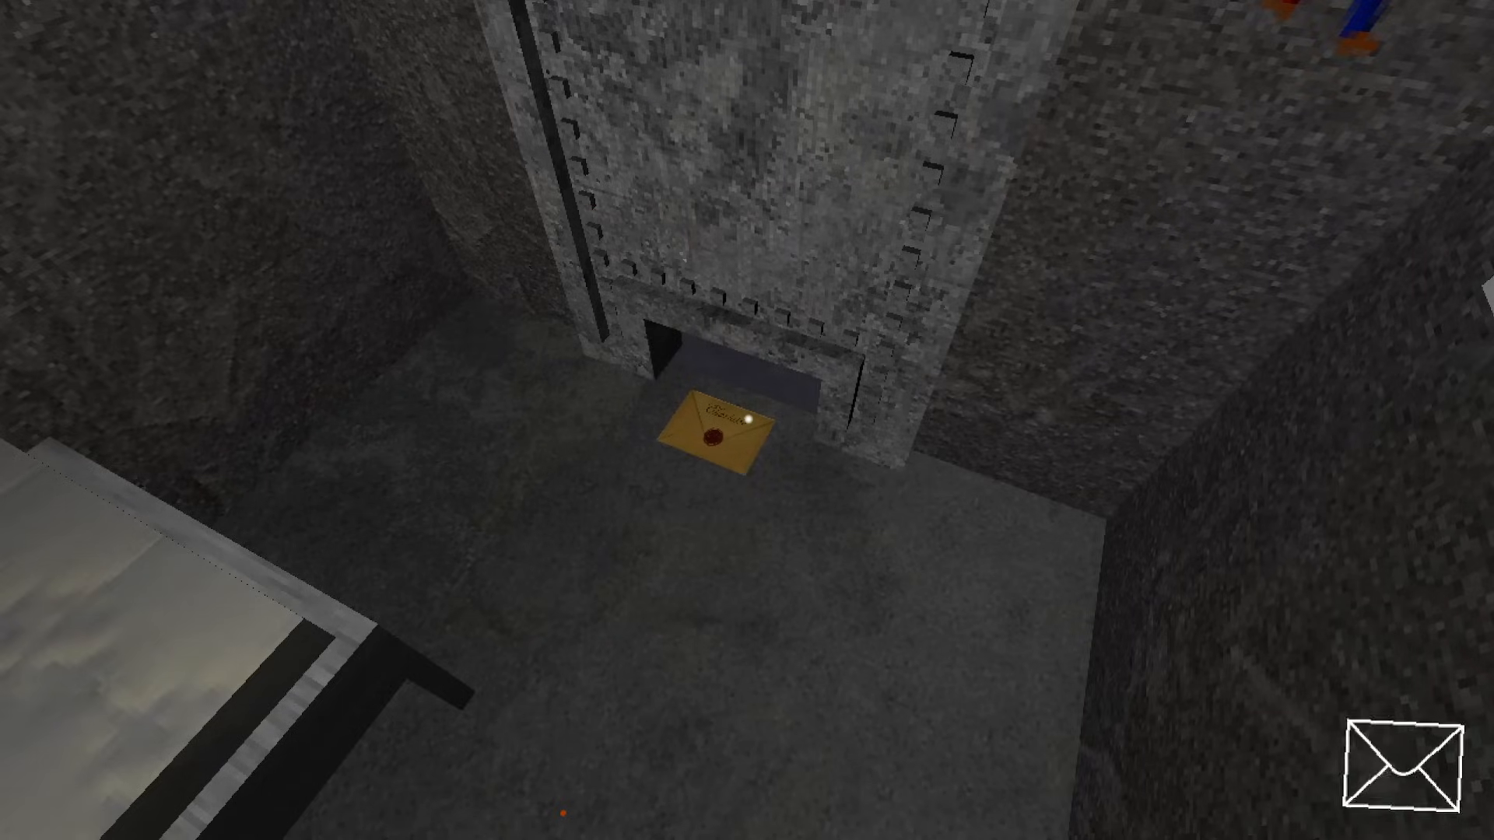
click(716, 431)
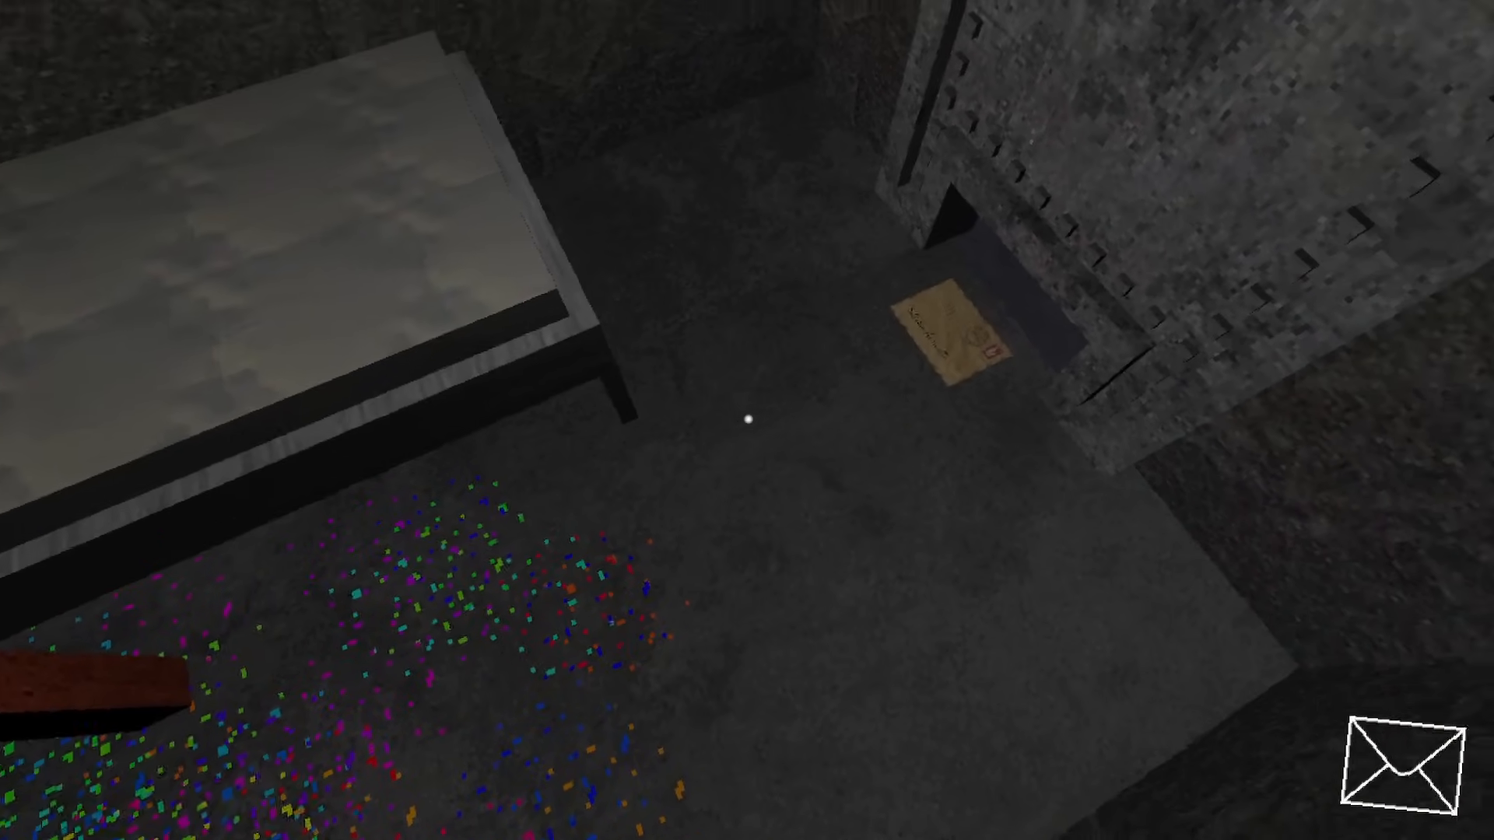
click(948, 333)
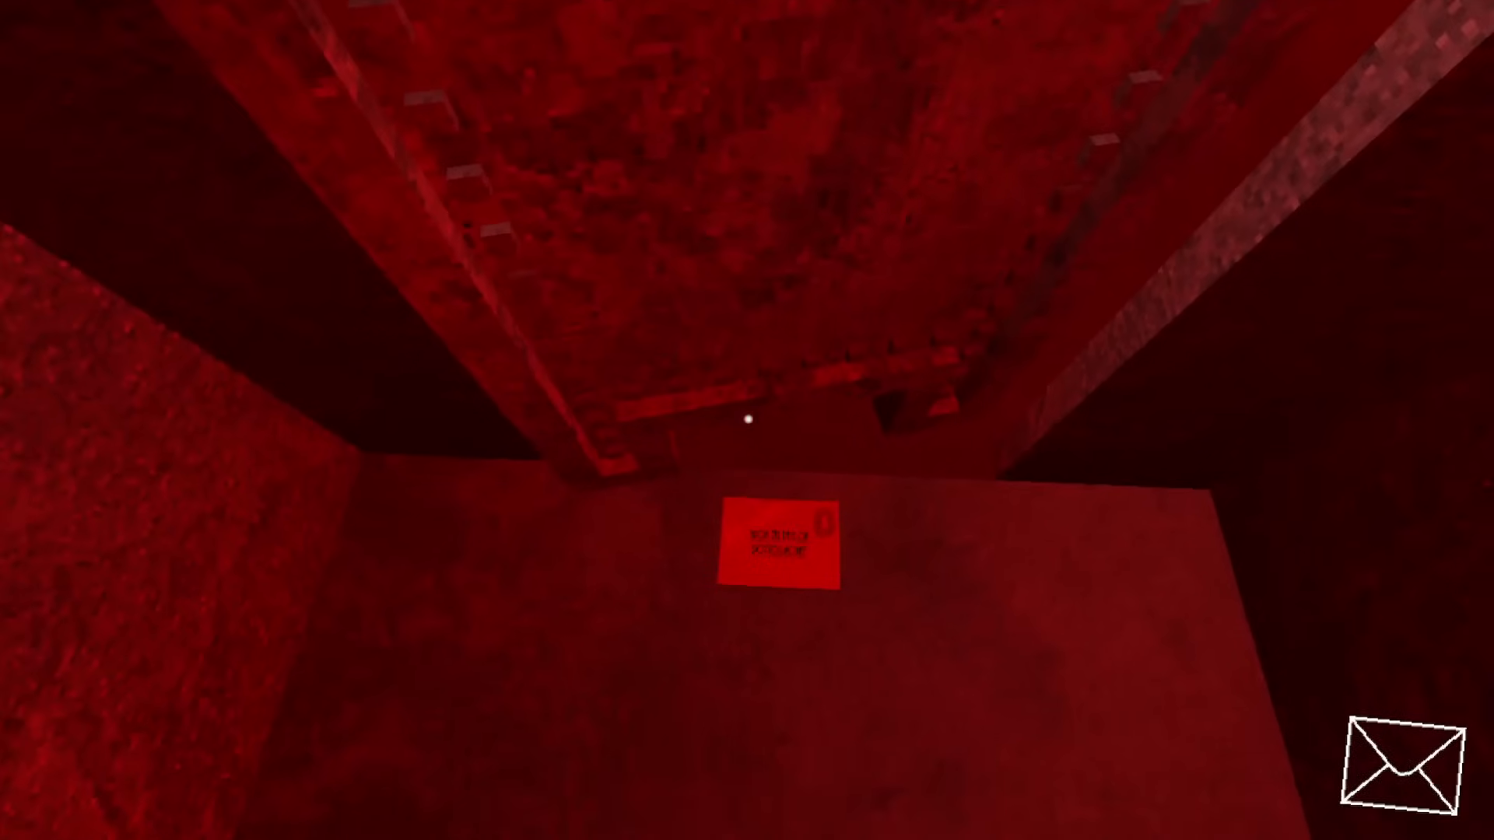
mouse_move(747, 420)
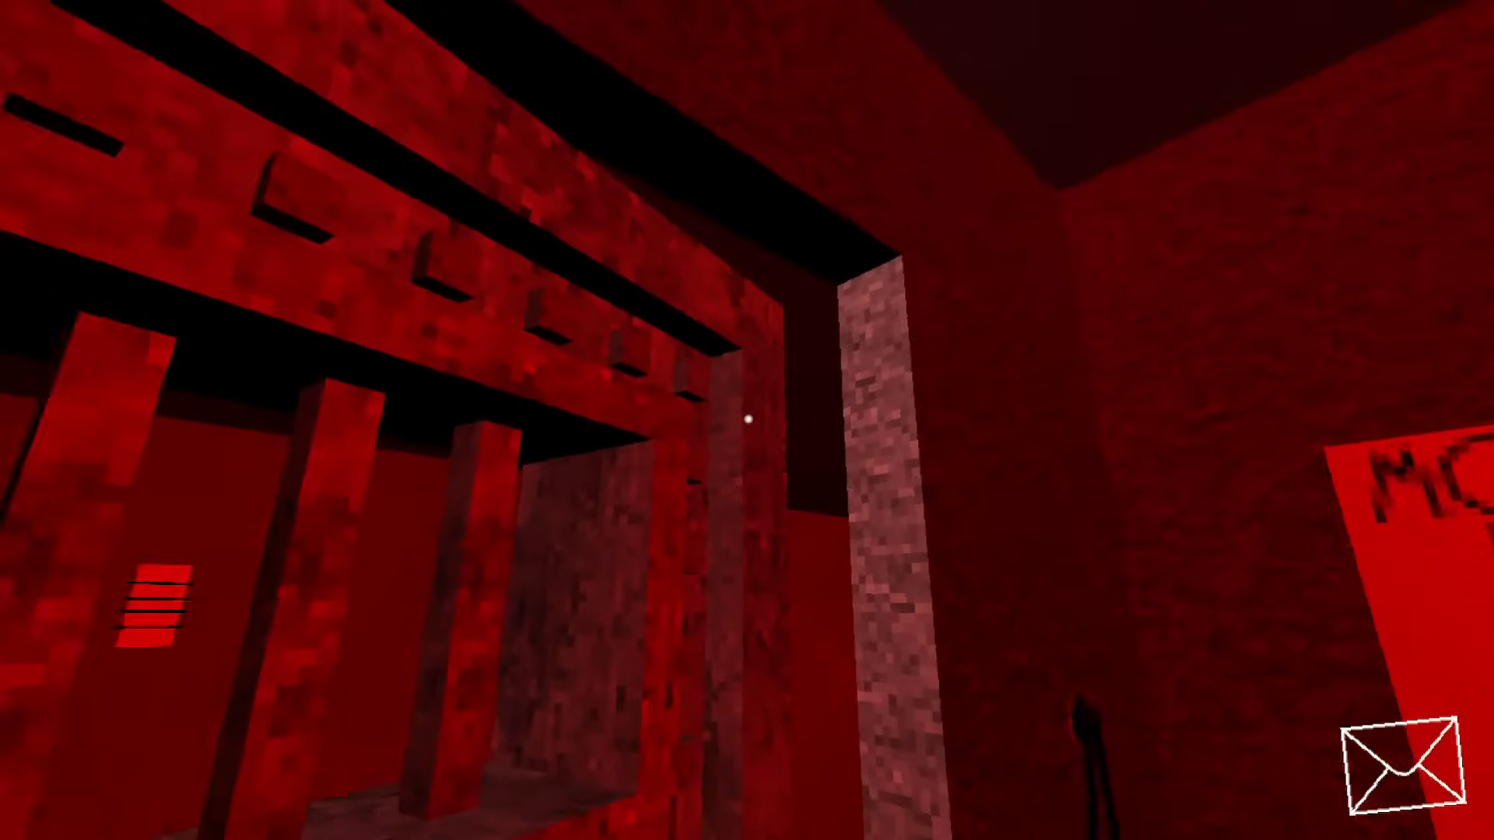
Try the cell door in the red-lit cell after the power cut.
click(1399, 773)
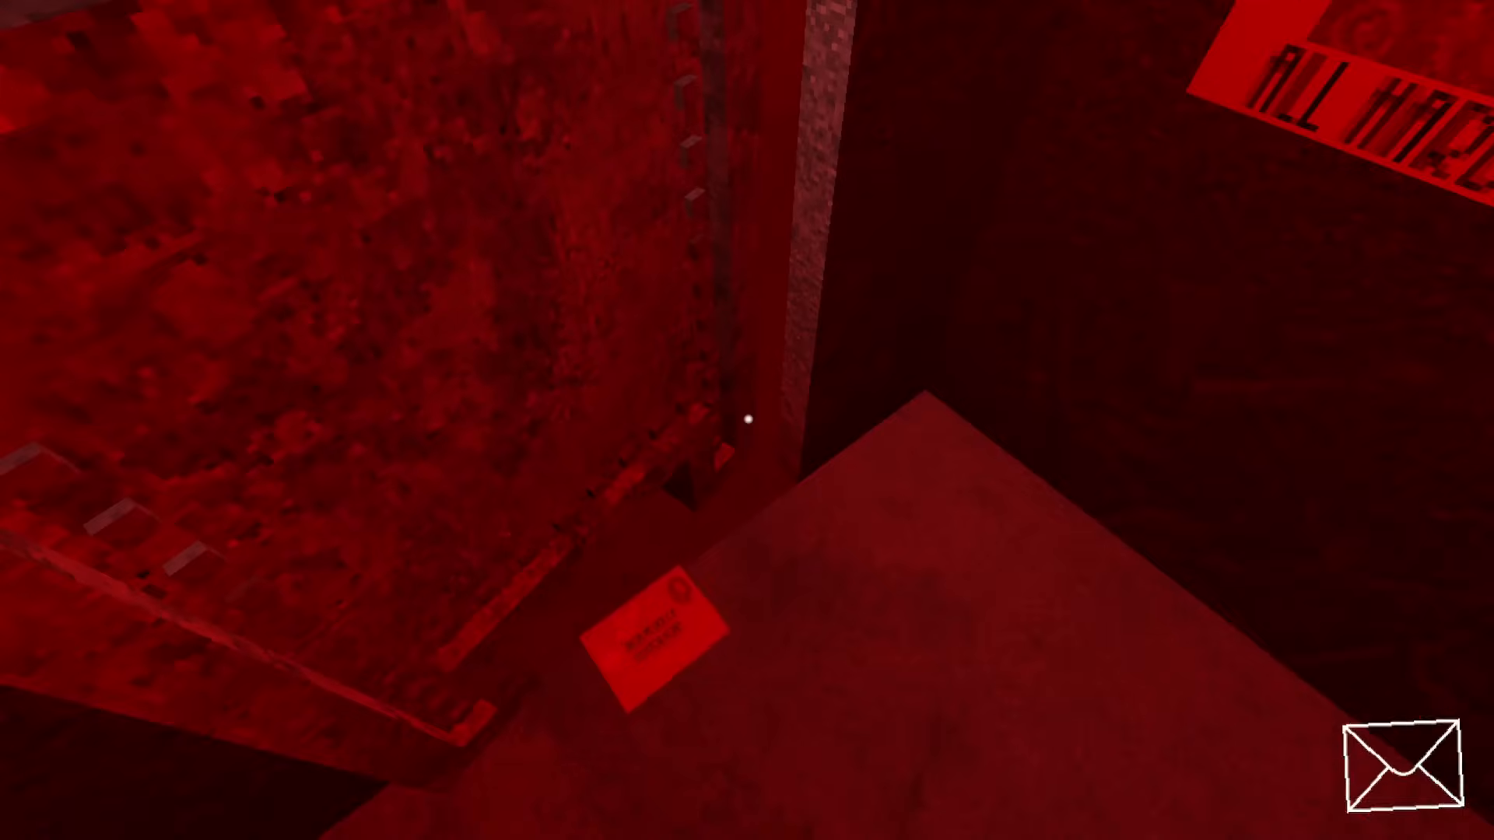
mouse_move(747, 420)
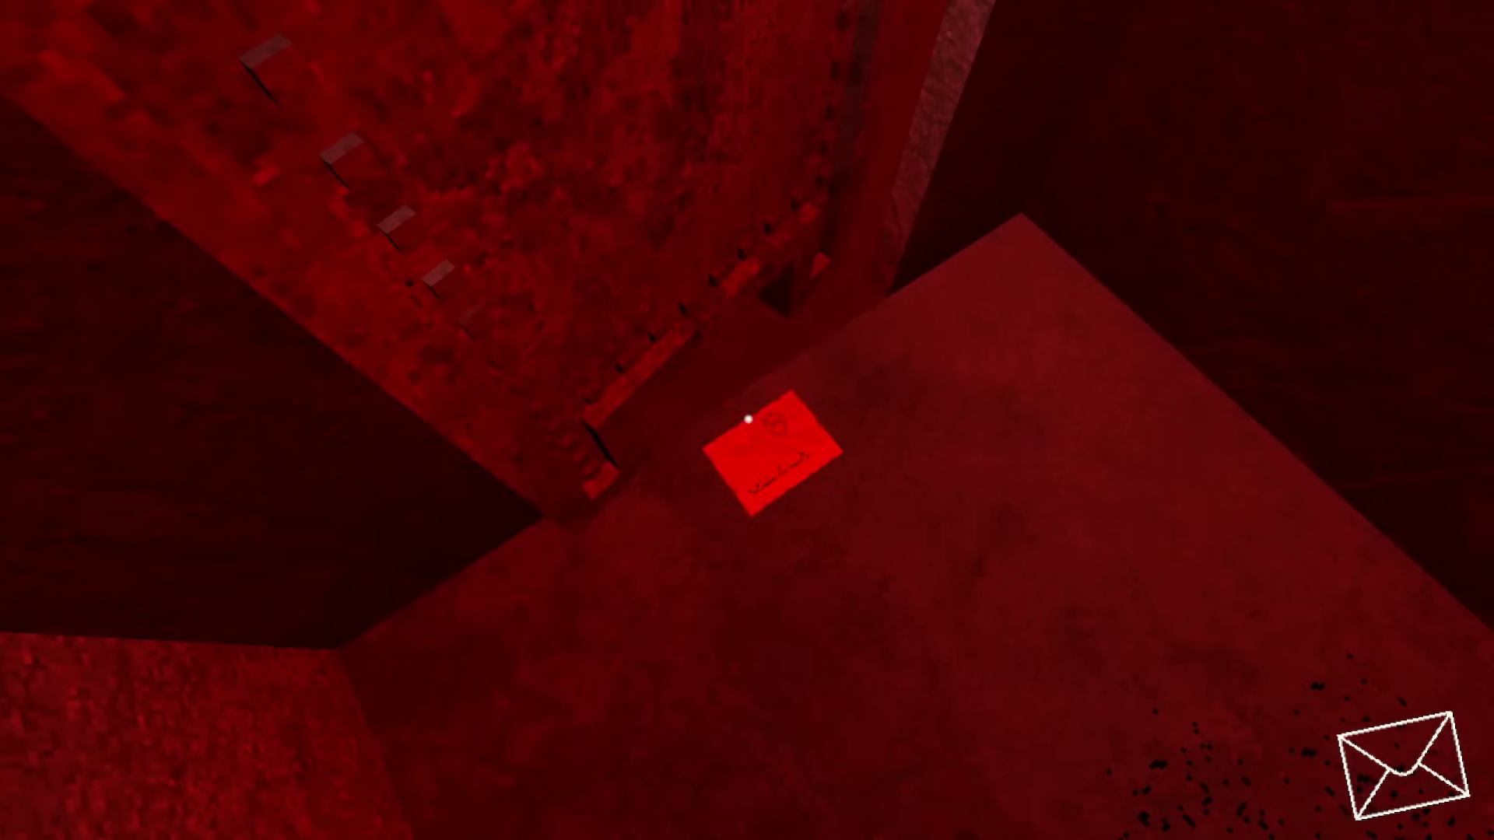
mouse_move(747, 421)
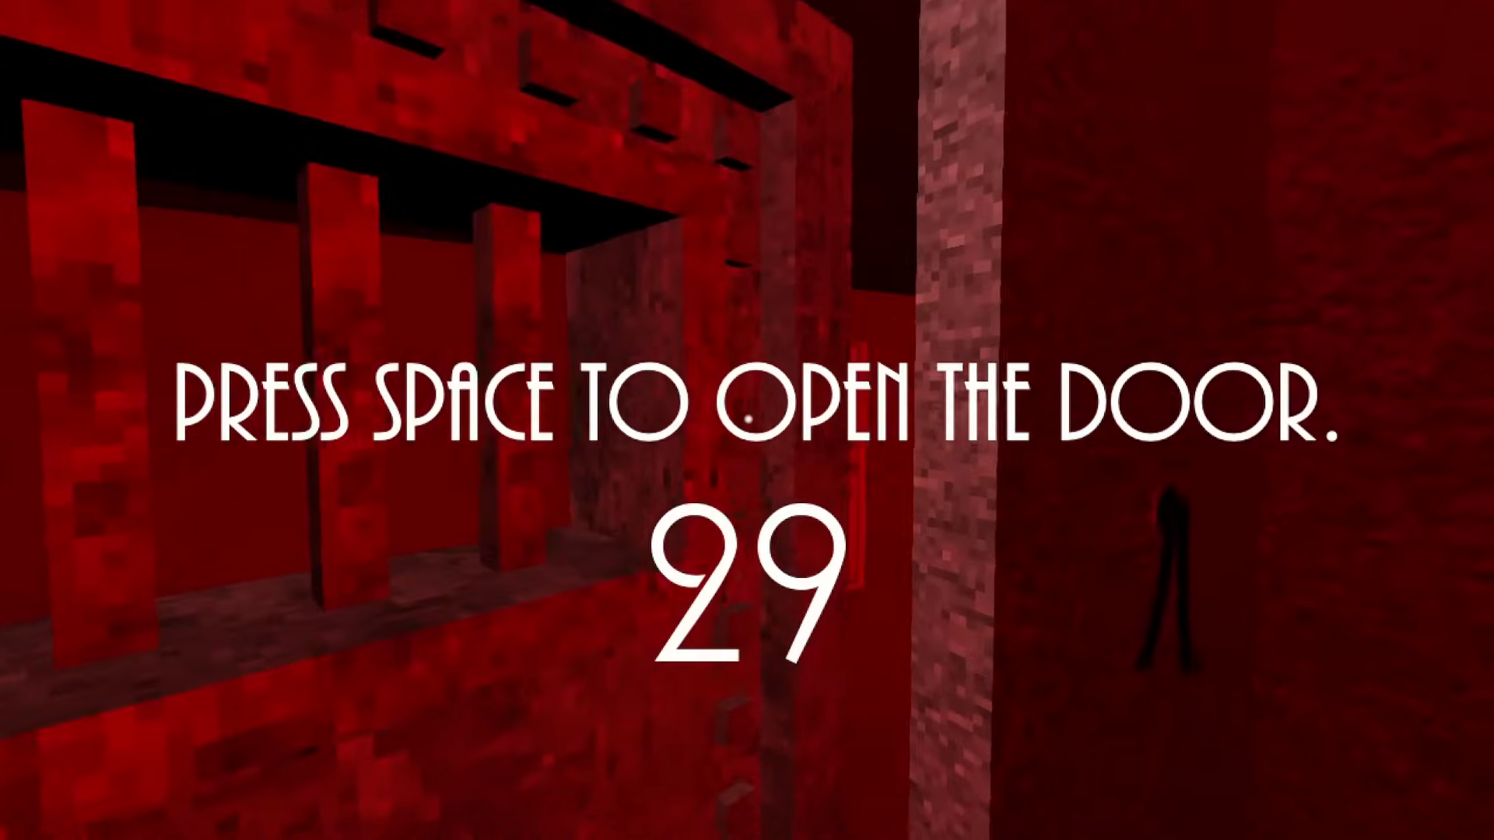
Open the cell door with Space before the countdown ends, then leave fullscreen with F.
key(space)
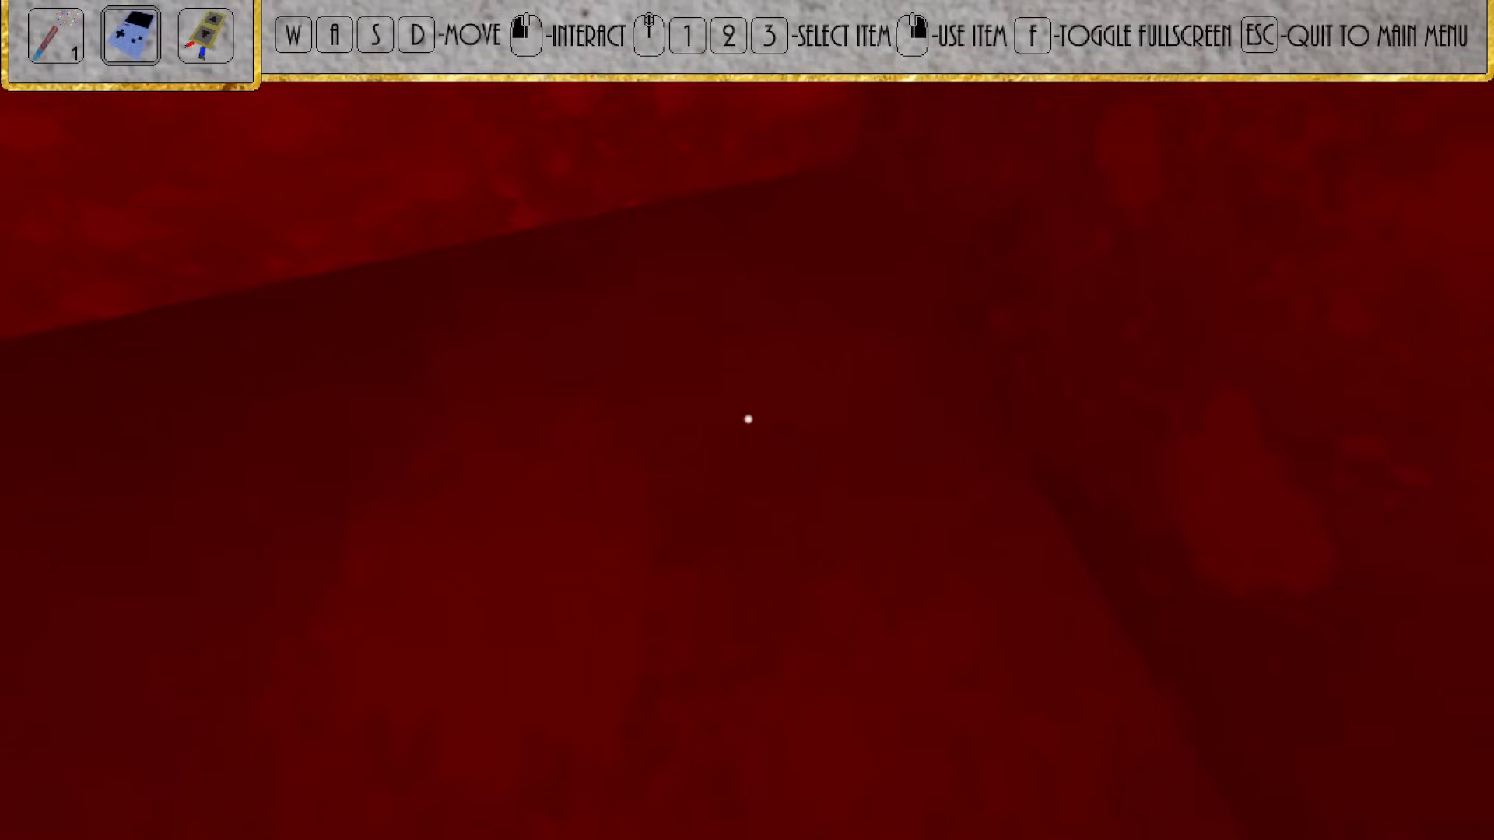
key(f)
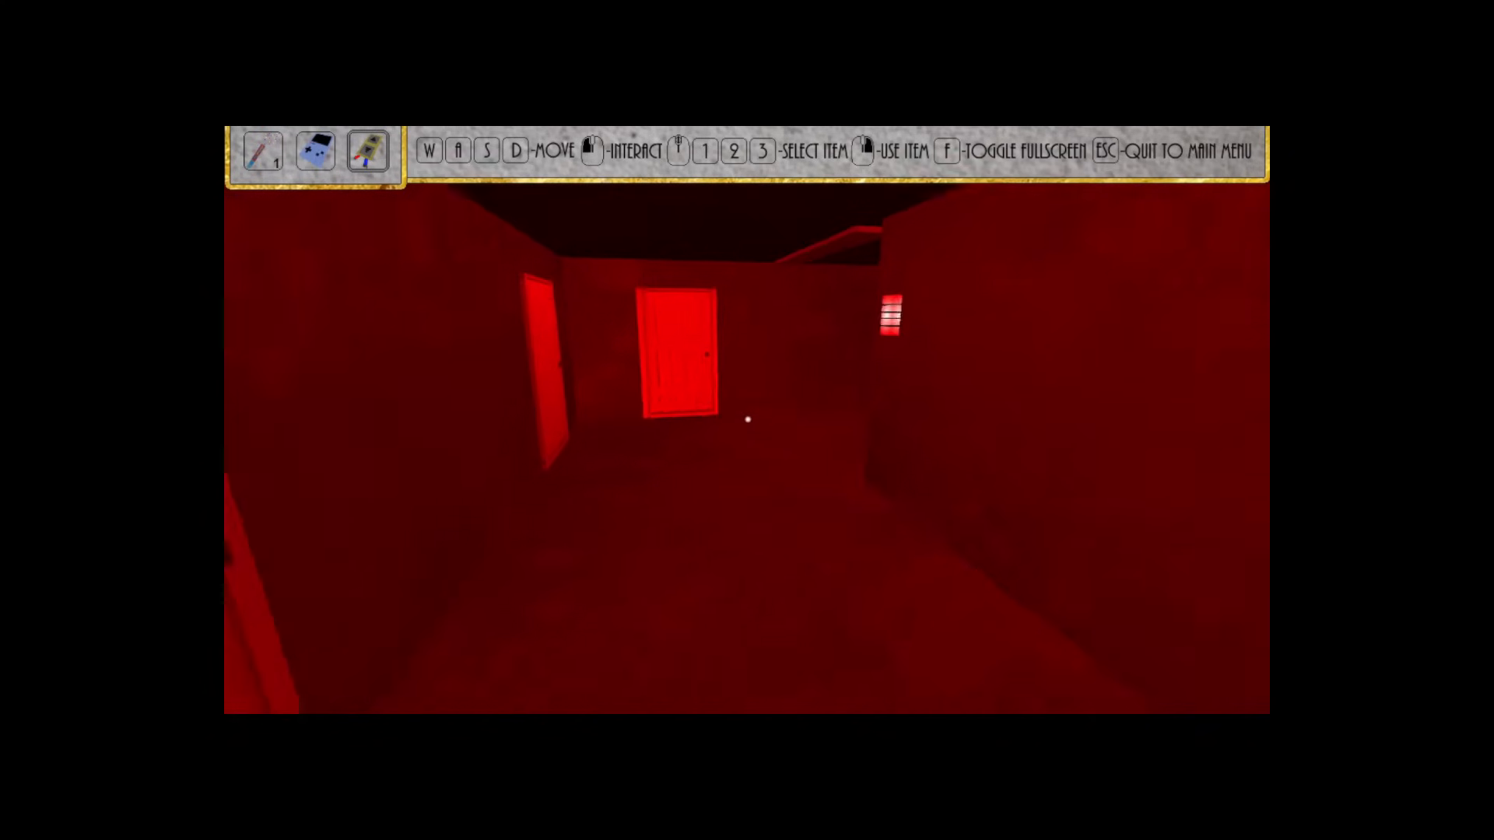